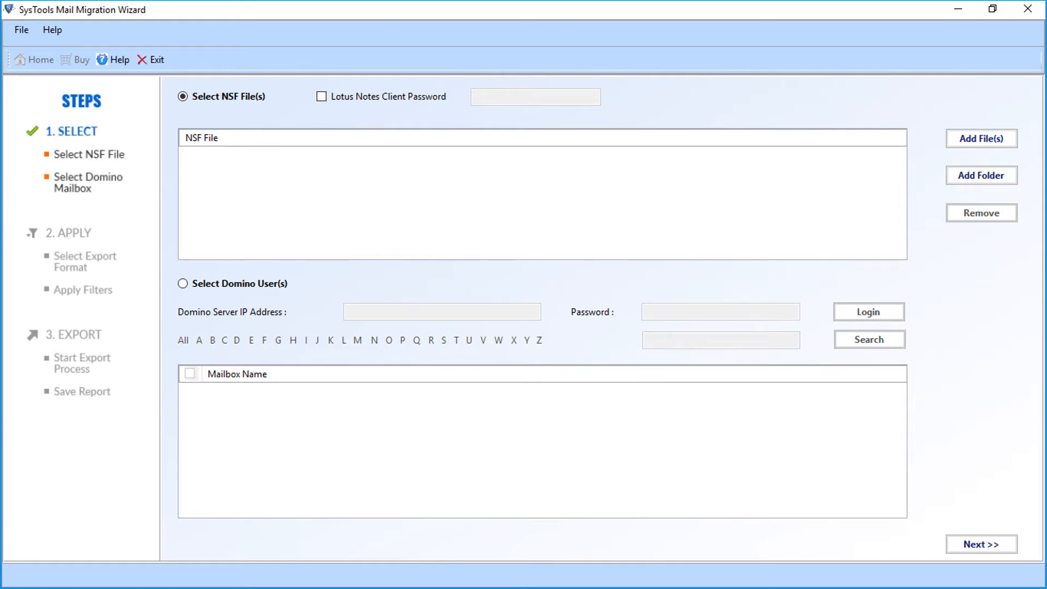
Switch to Domino users and log in to server 192.168.2.12 with its password
click(183, 284)
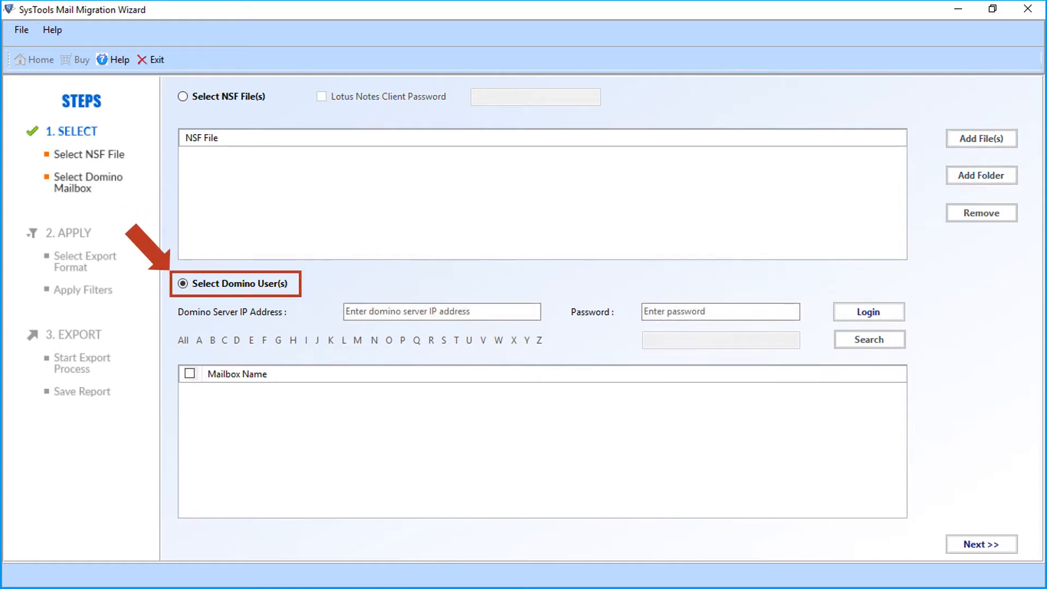
click(442, 311)
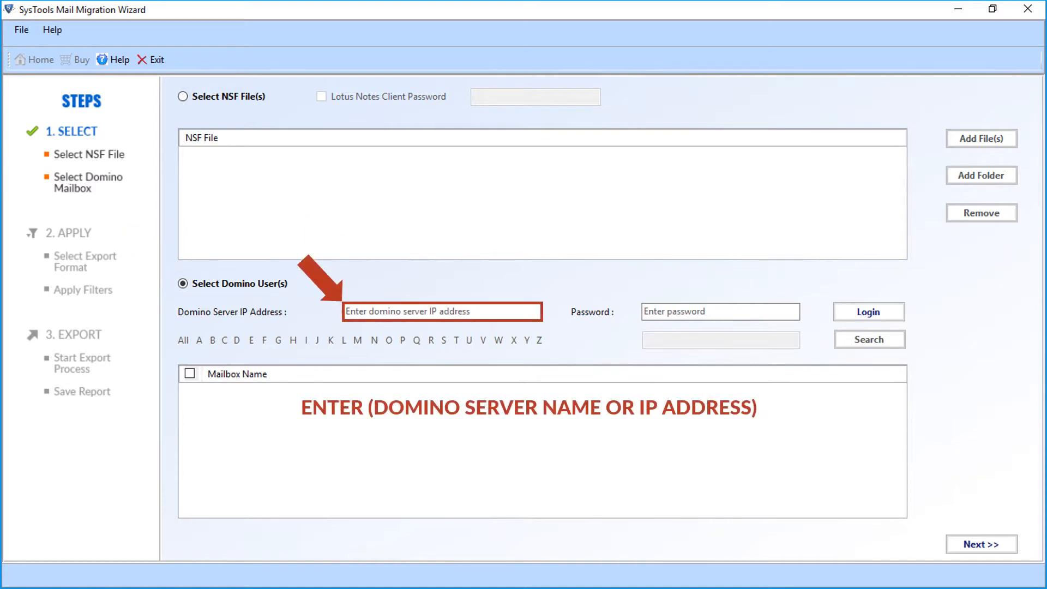
text(192.168.2.12)
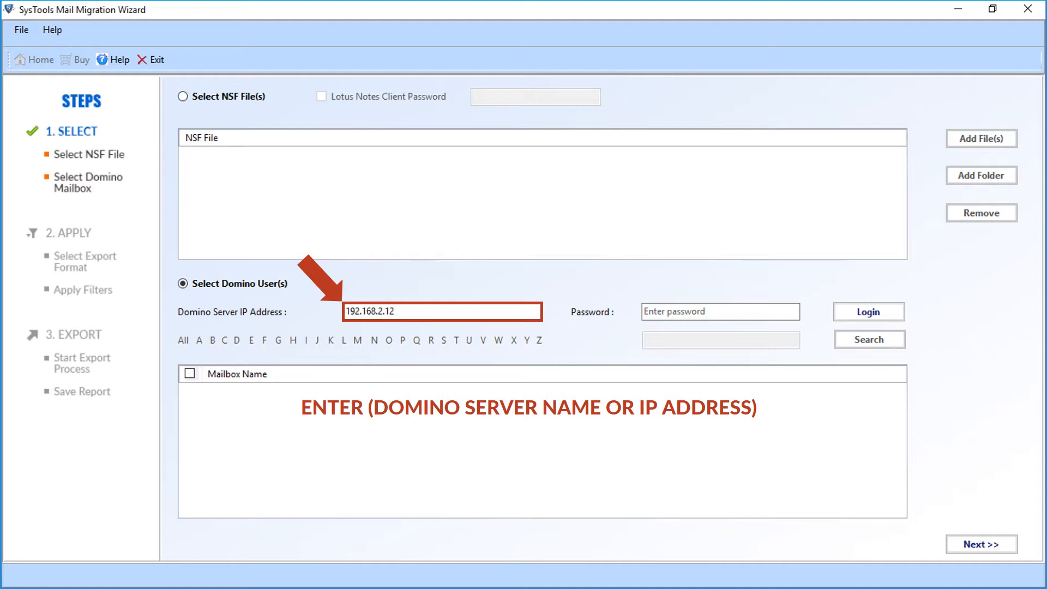
click(720, 311)
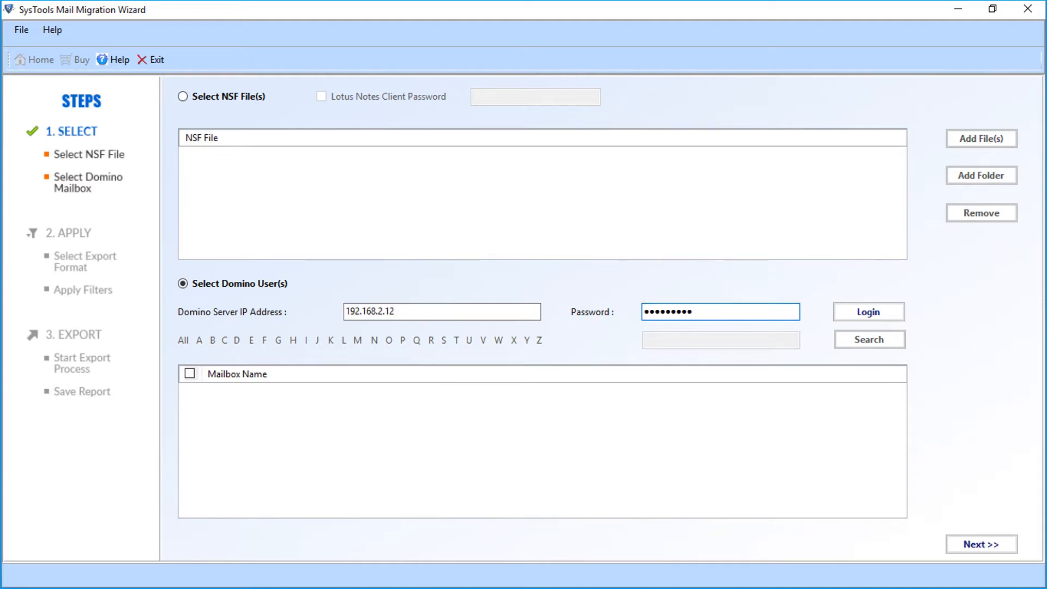
click(868, 312)
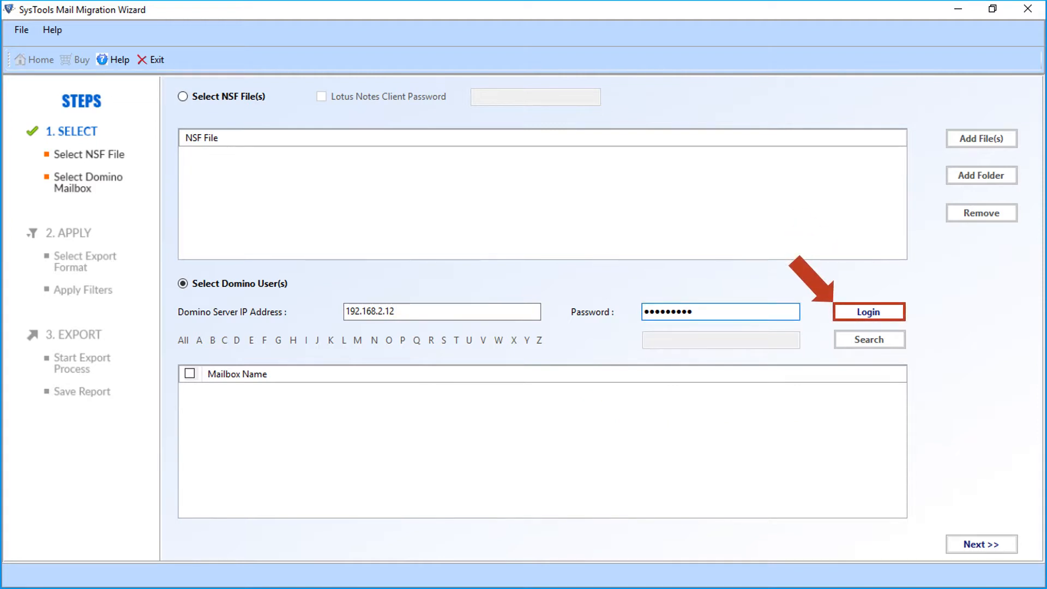
click(869, 312)
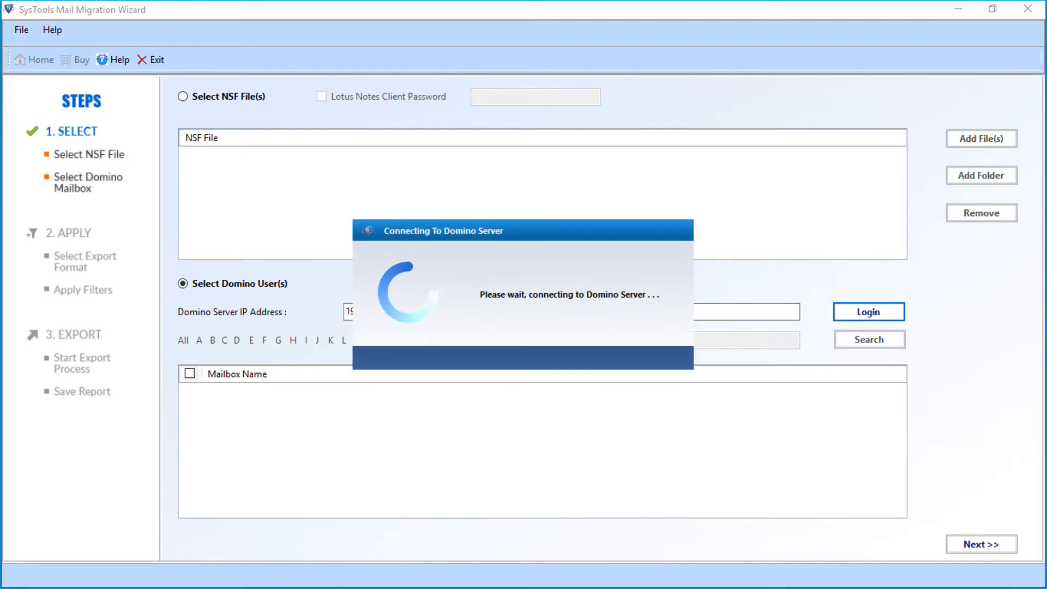
Search for the workmails mailbox, then list all server mailboxes and select every one
click(868, 311)
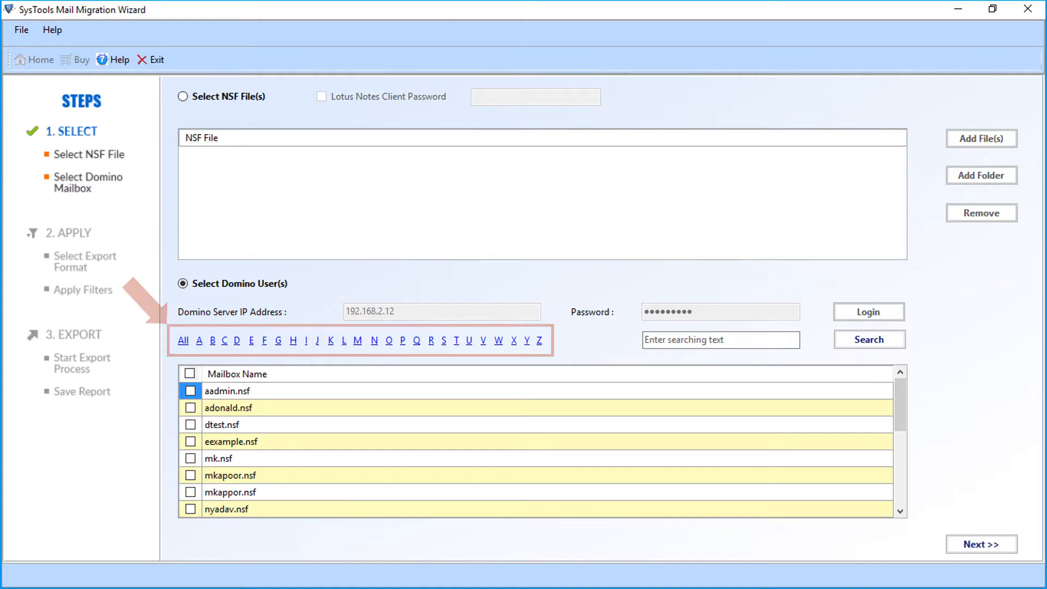
text(workmails)
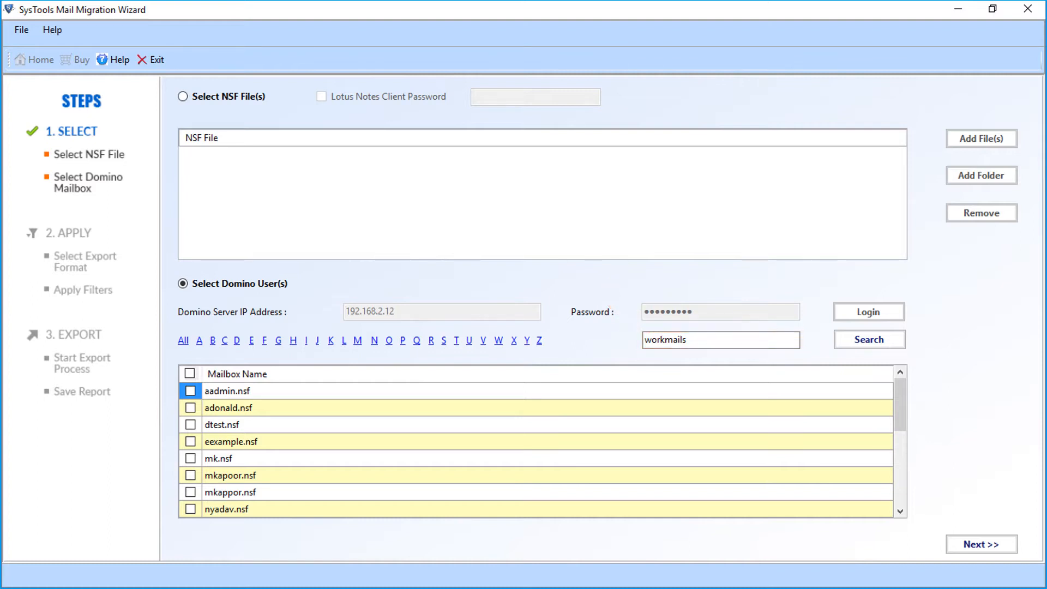
click(868, 339)
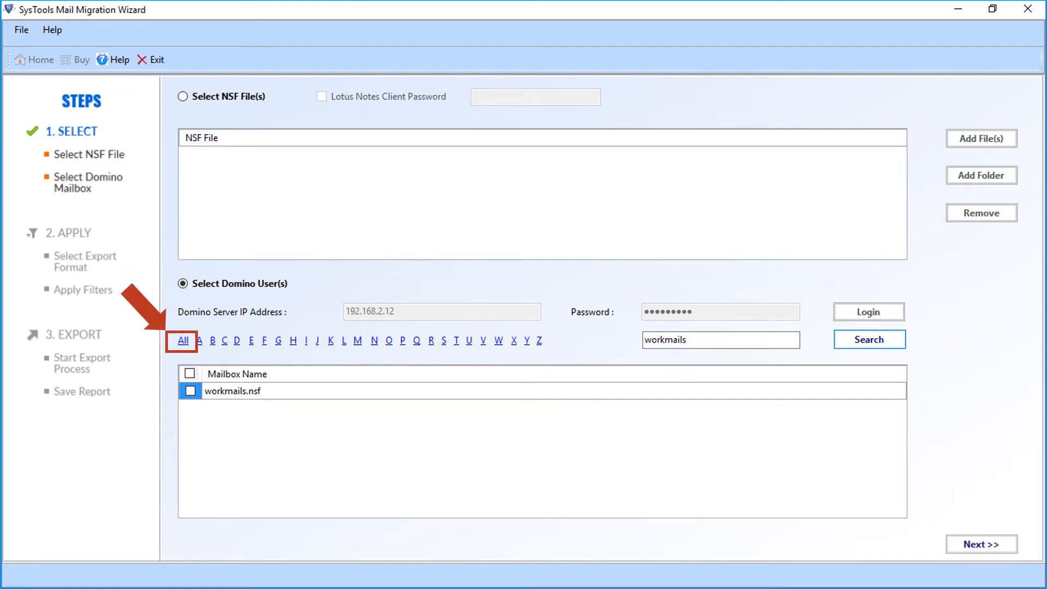
click(183, 340)
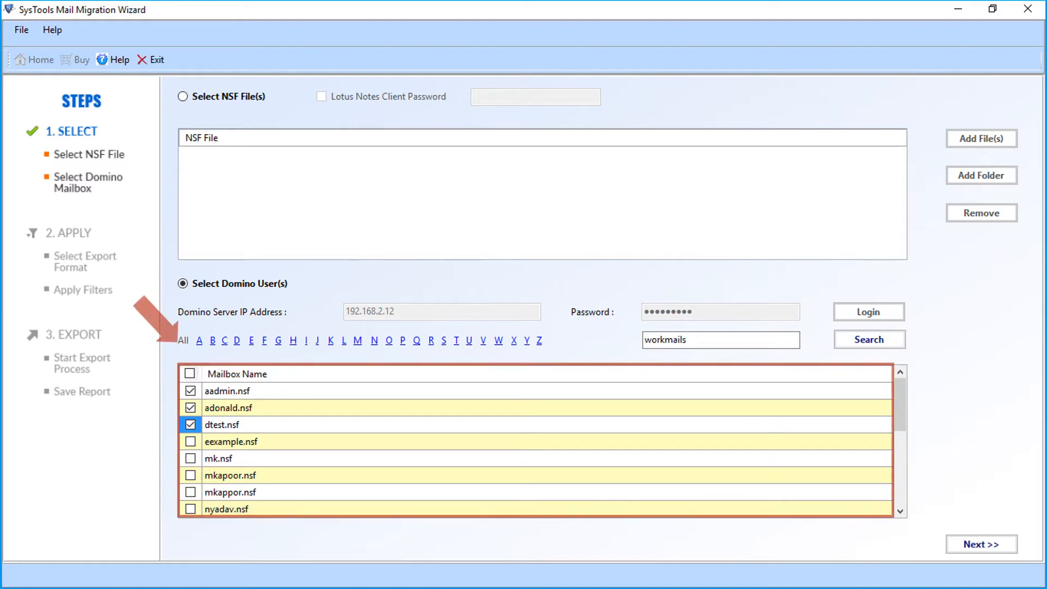
click(190, 374)
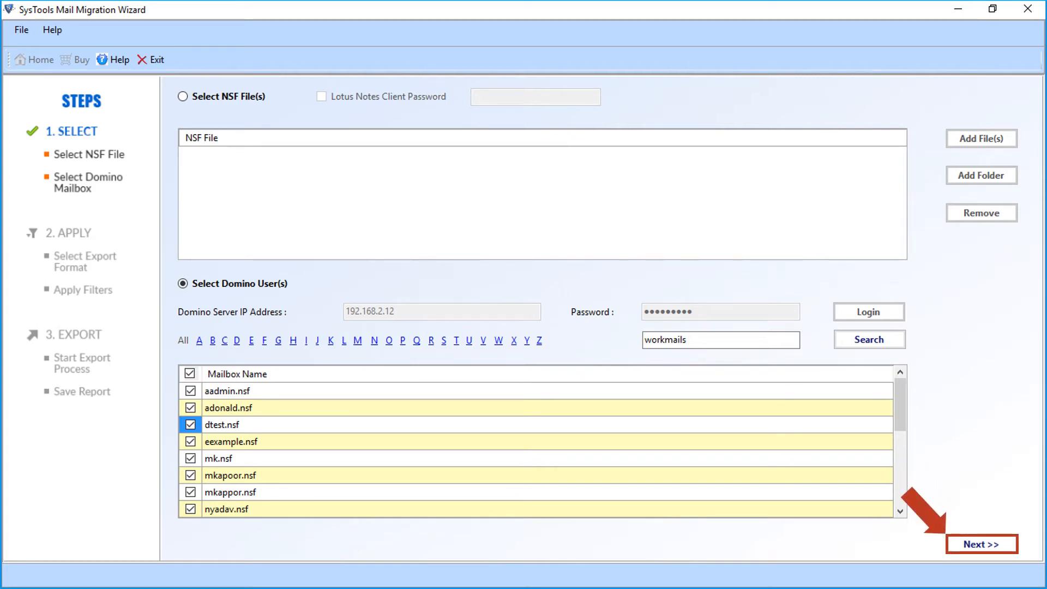
Choose PST as the export format with Maintain Folder Hierarchy kept on
click(981, 546)
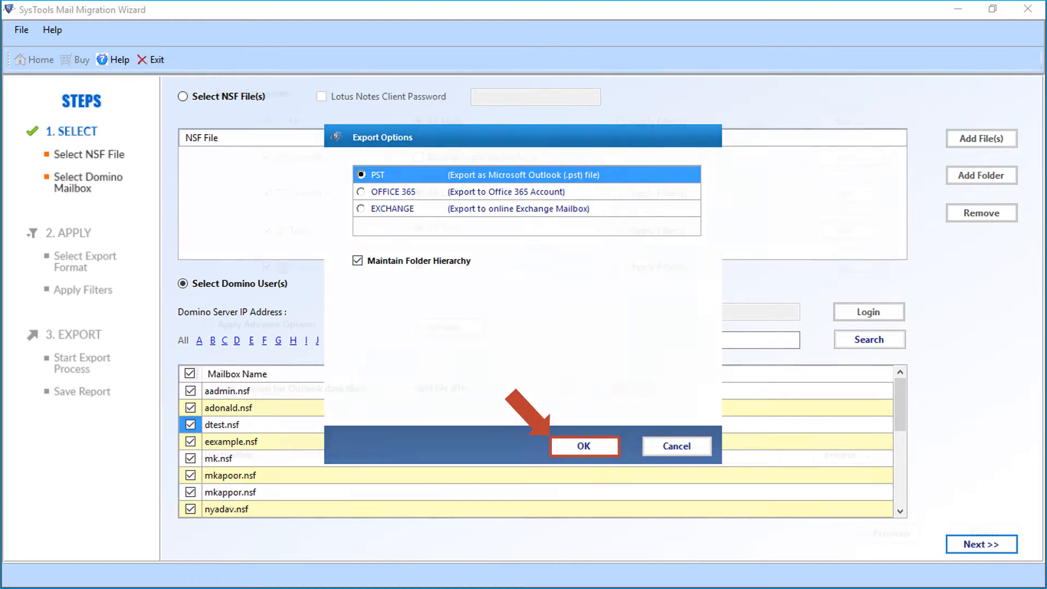
click(584, 446)
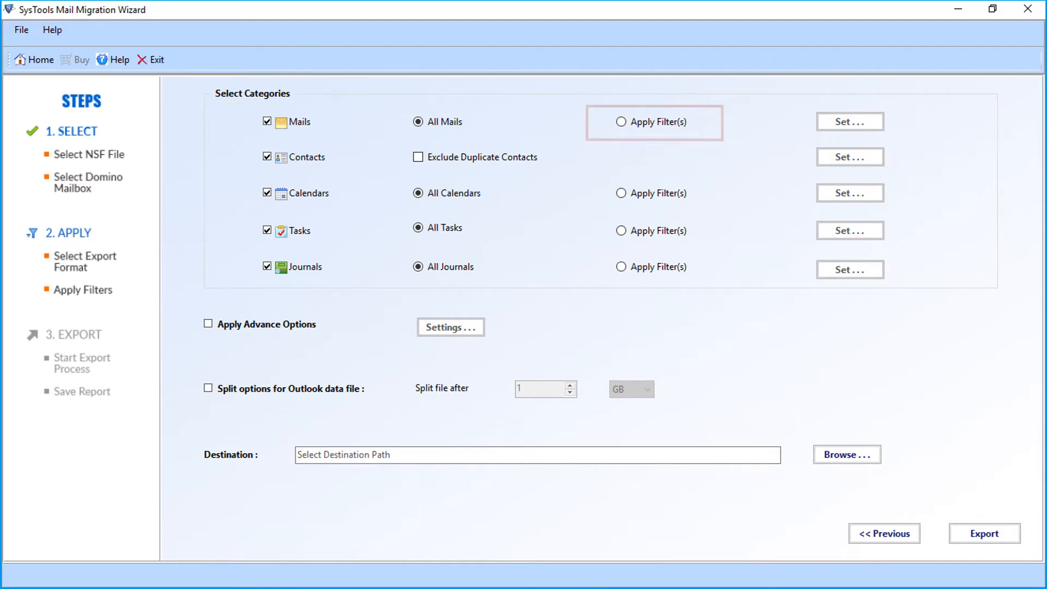
Apply a mail date filter from 08 November 2015 to 11 October 2017
click(621, 122)
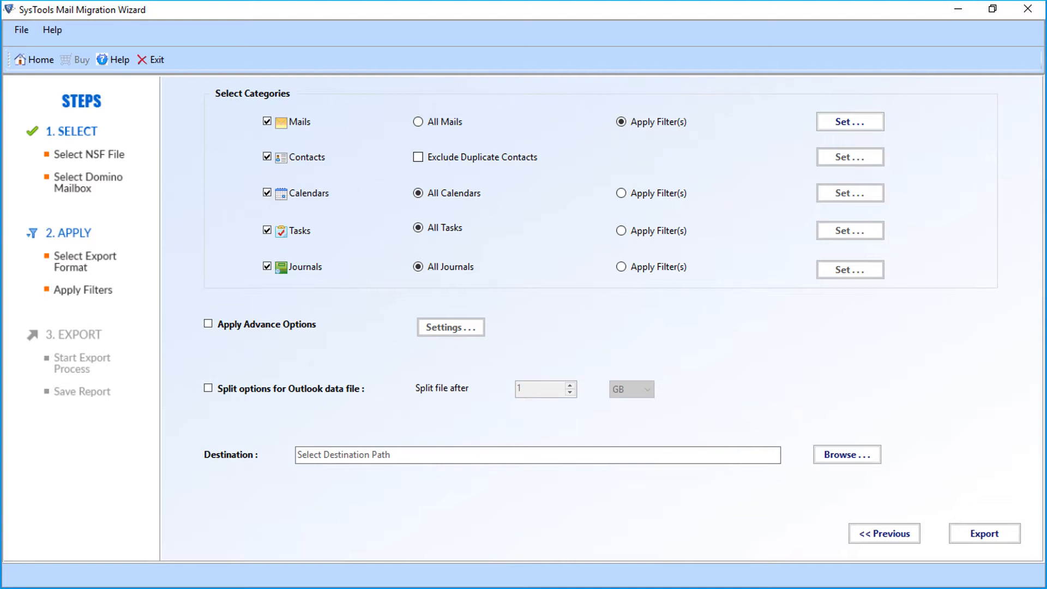
click(850, 122)
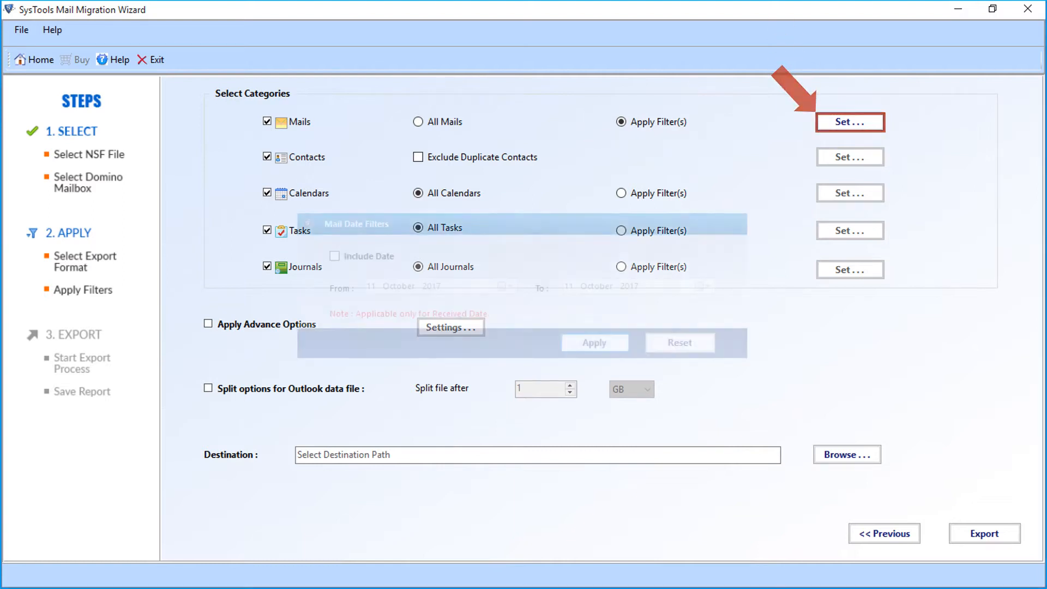
click(850, 122)
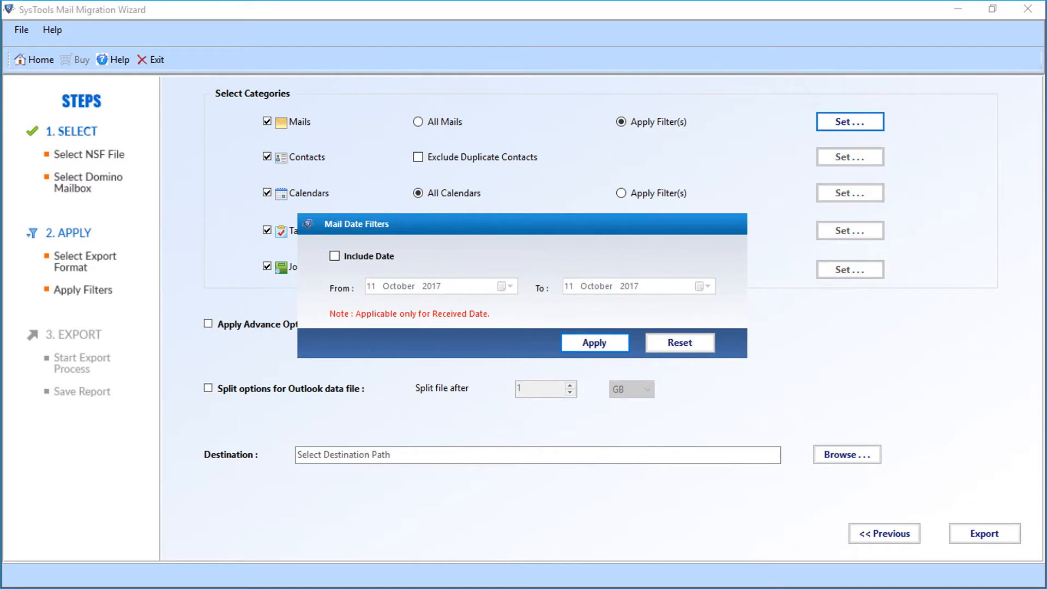
click(334, 256)
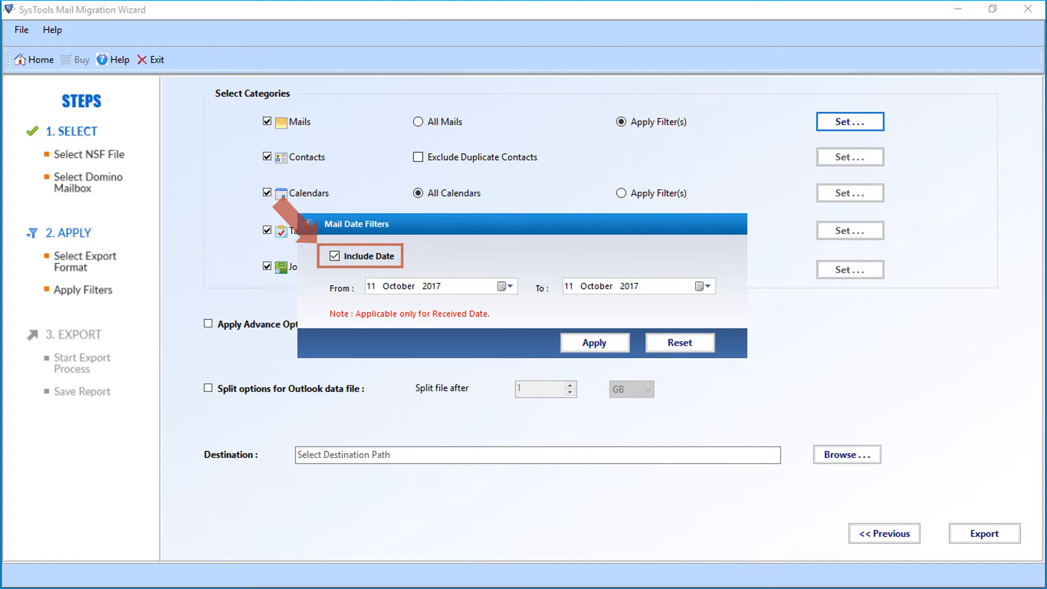
click(505, 286)
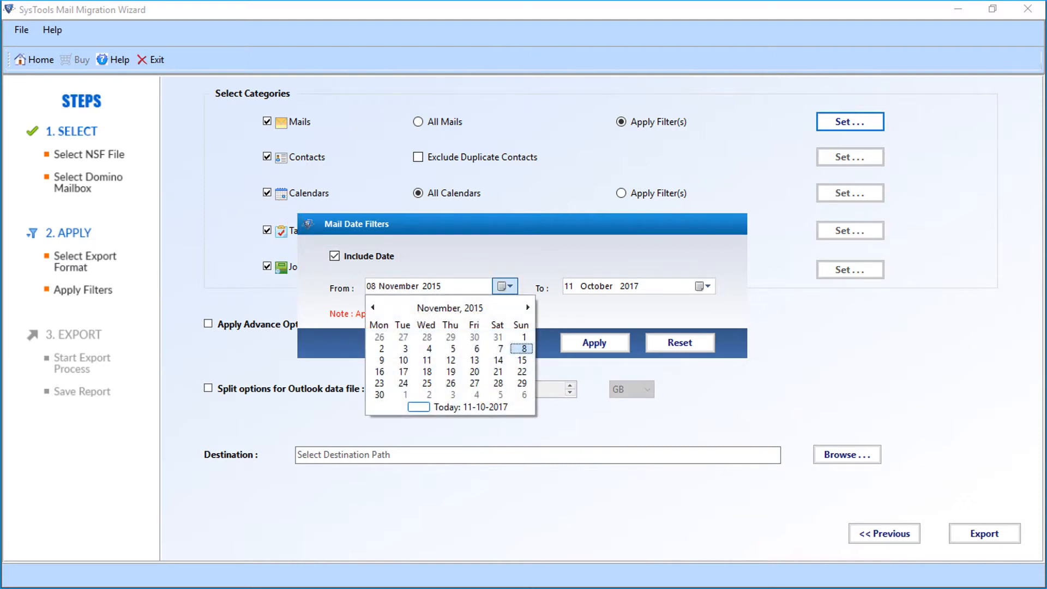
click(520, 349)
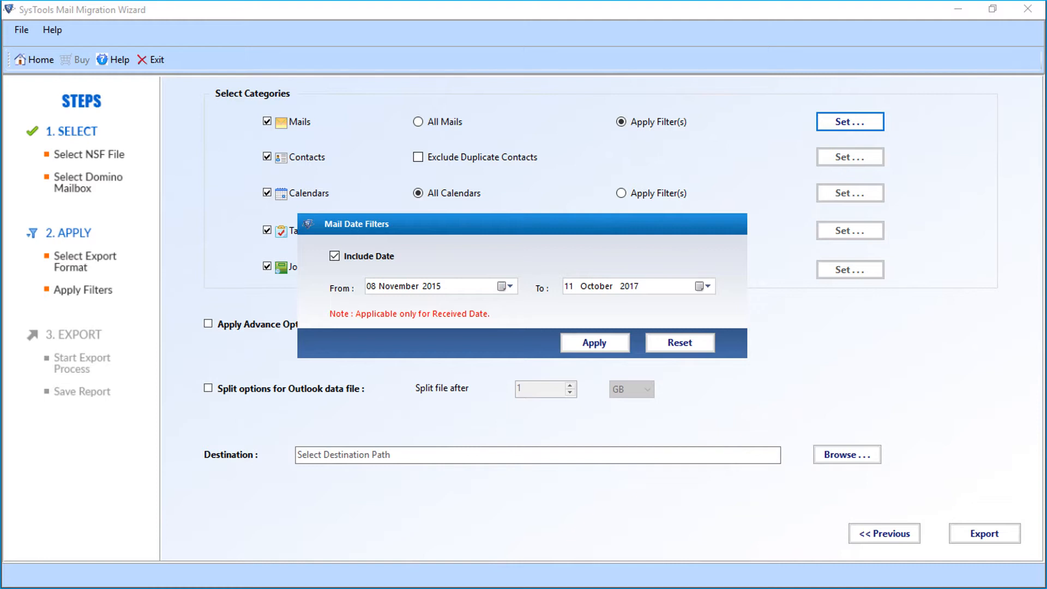
click(594, 343)
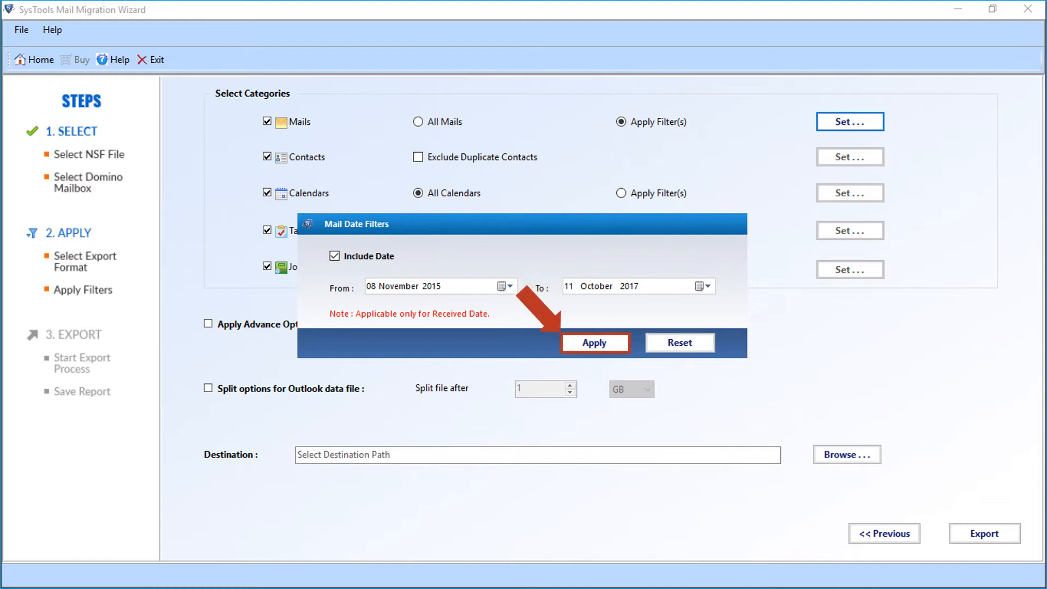
click(595, 342)
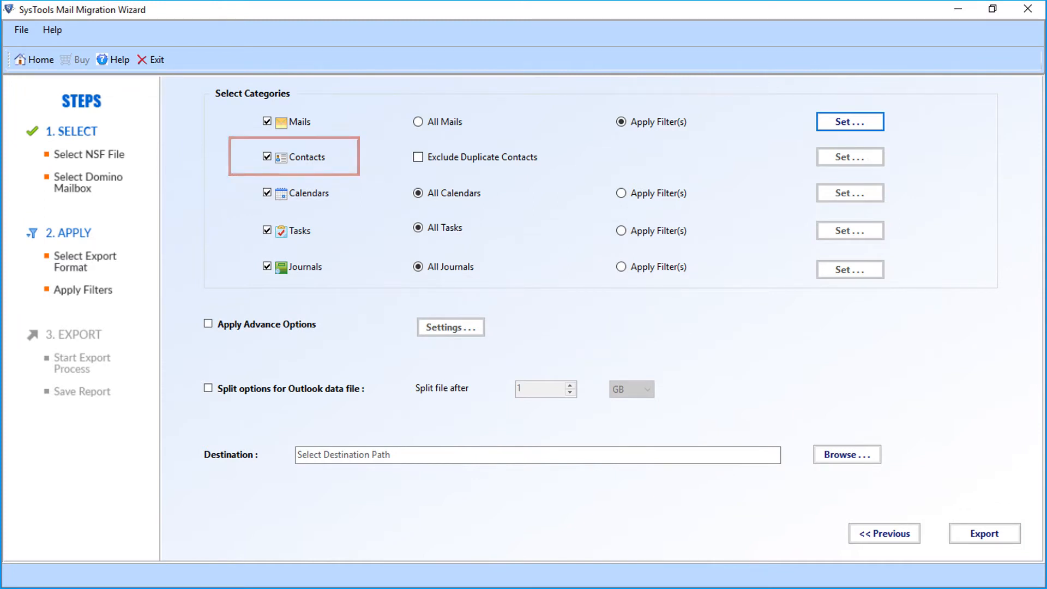
Exclude duplicate contacts matched on Full Name, Mail Address and Mobile Number
click(418, 158)
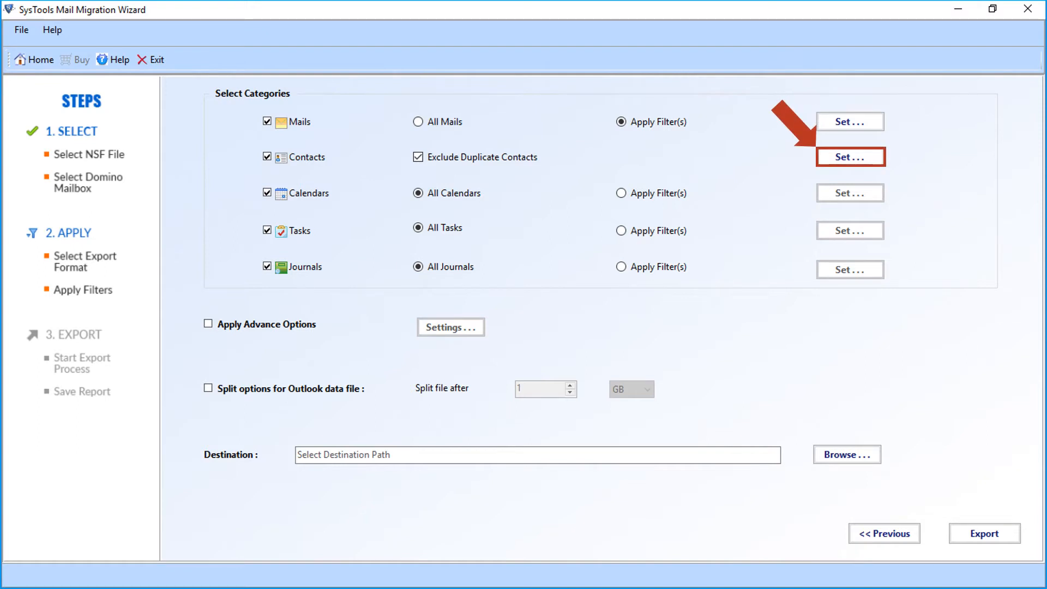
click(849, 156)
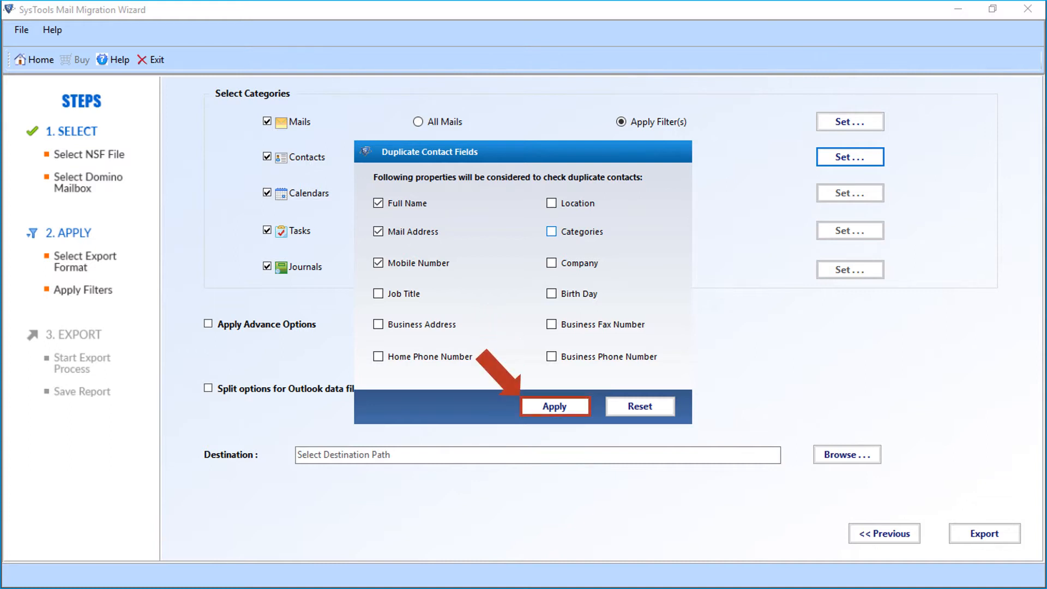
click(555, 405)
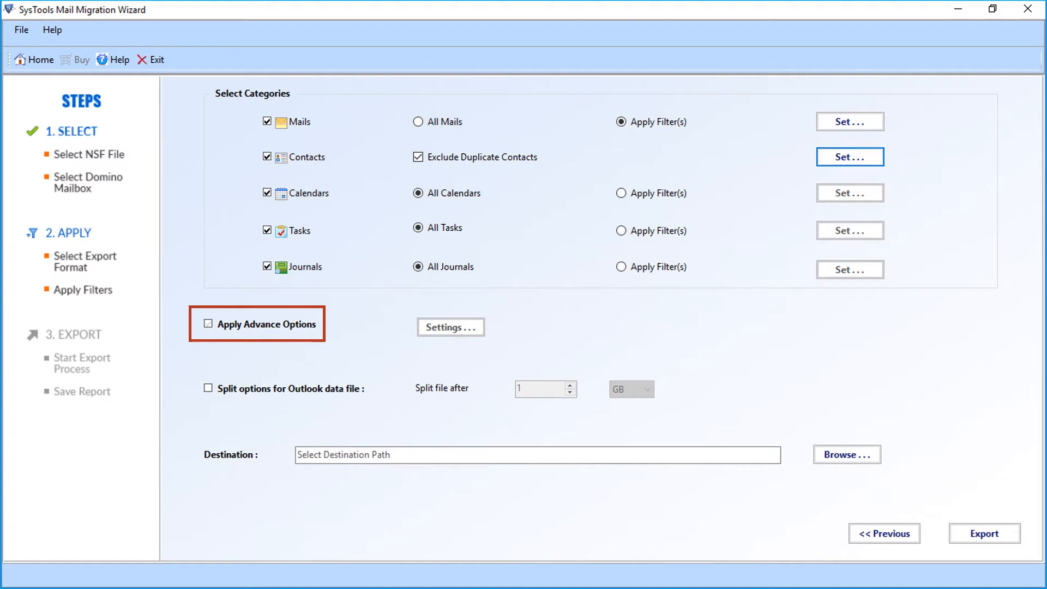
Enable advanced settings with HTML Formatting, Internet Header, All Documents and Docklink checked
click(208, 324)
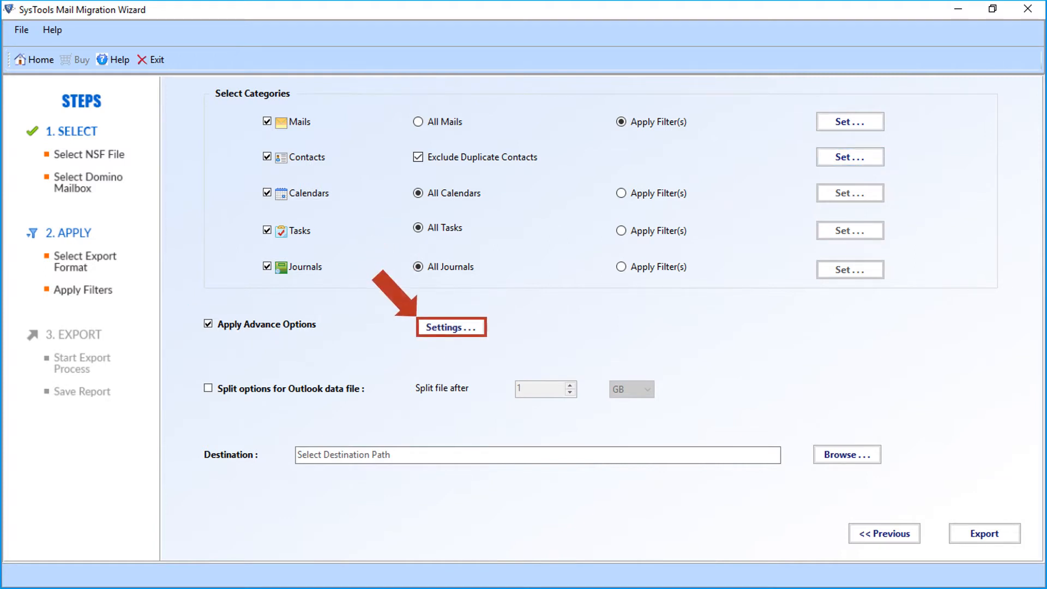
click(450, 327)
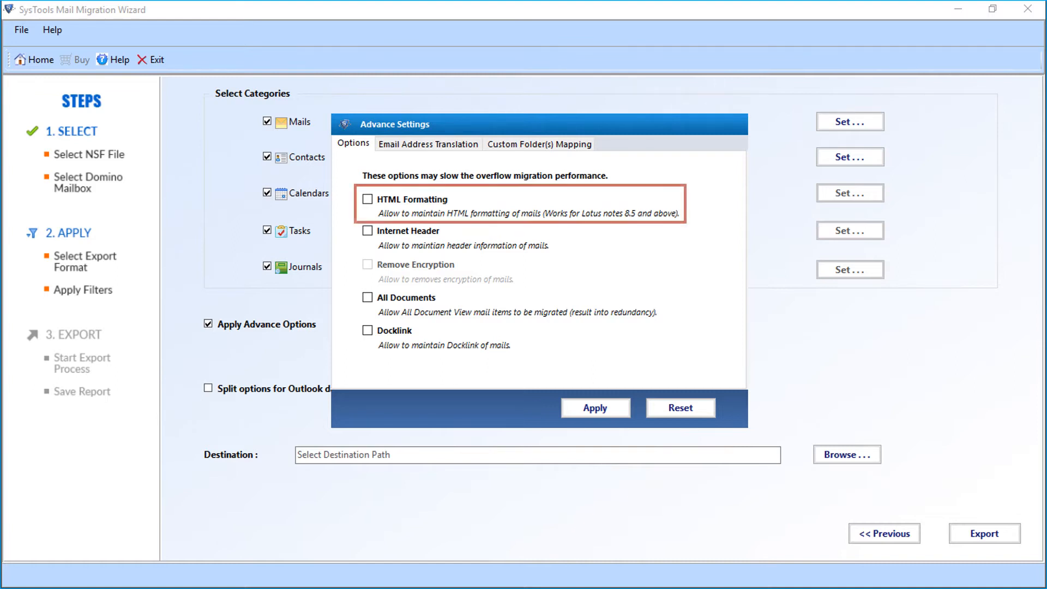
click(367, 199)
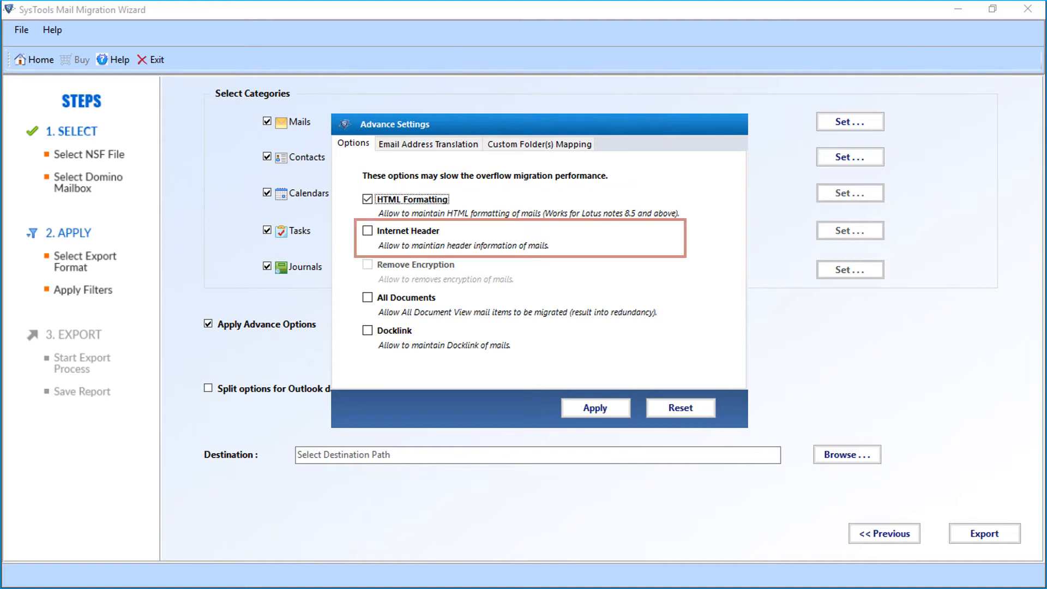
click(367, 231)
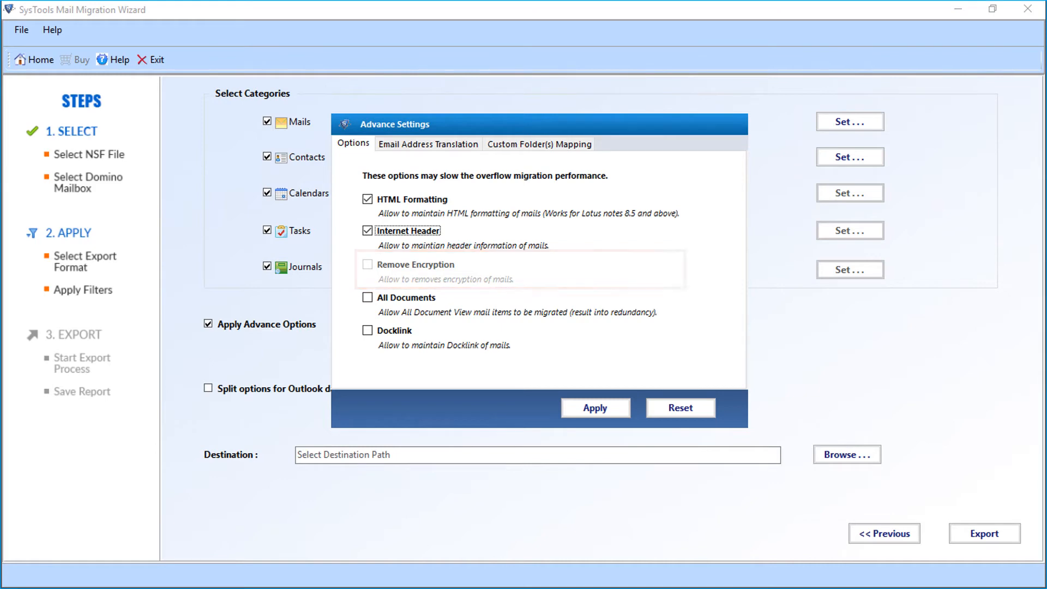
click(367, 297)
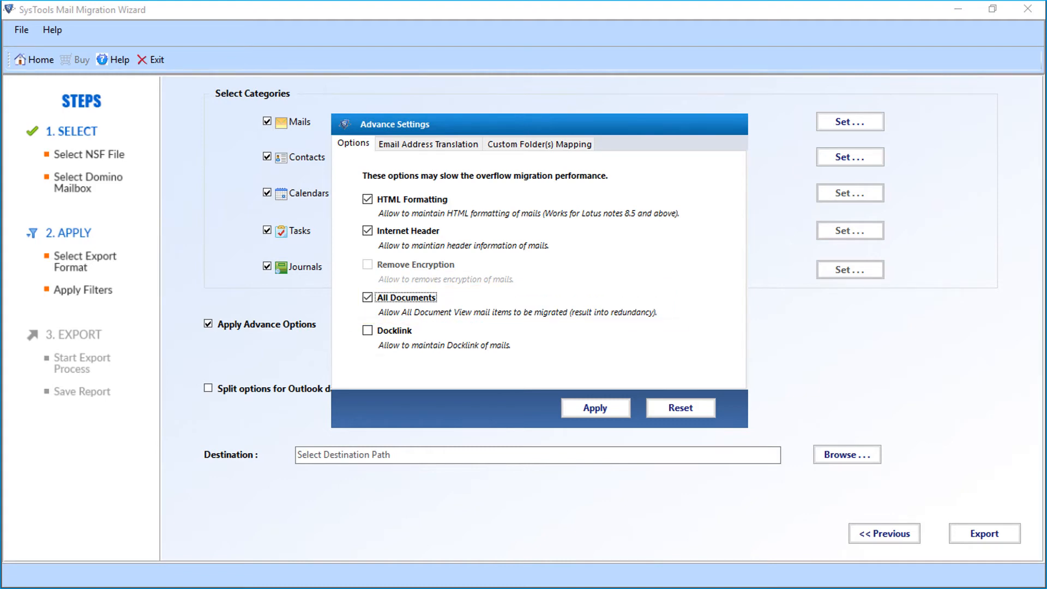
click(367, 330)
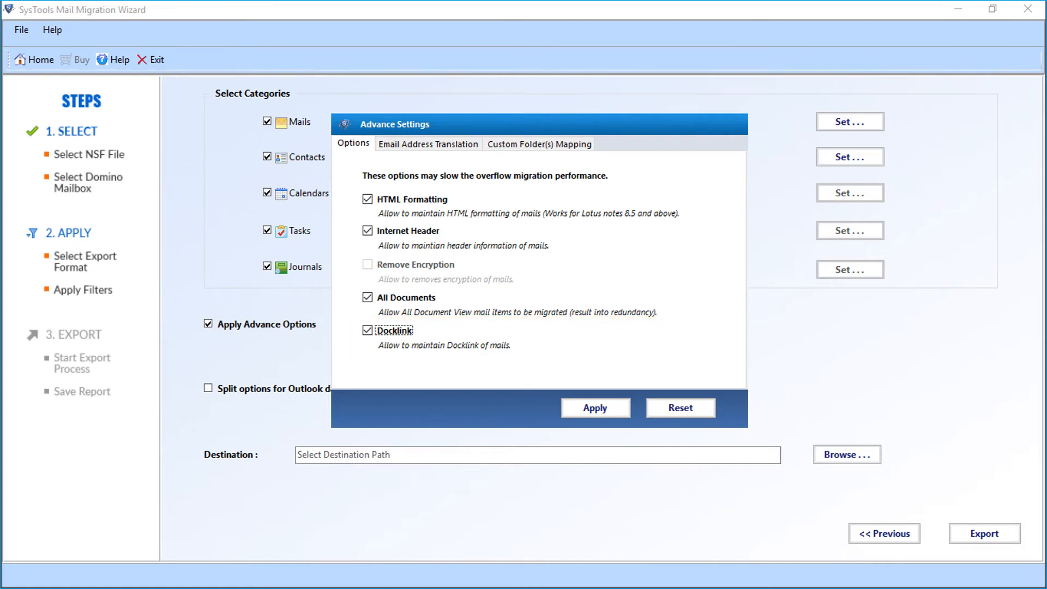
click(428, 143)
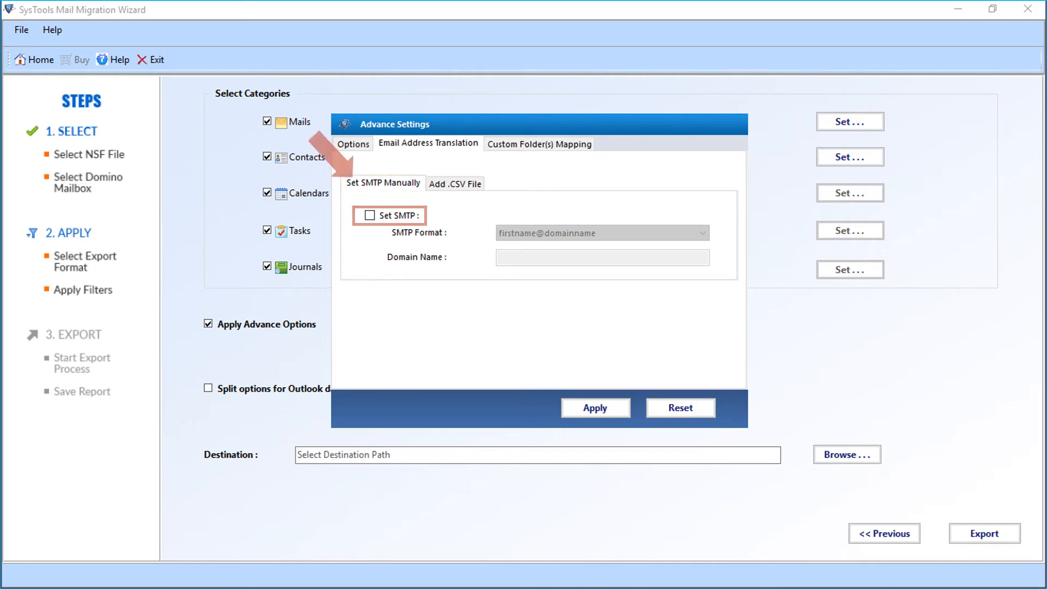
Set SMTP translation to firstname@domainname with domain name systoolsgroup
click(369, 215)
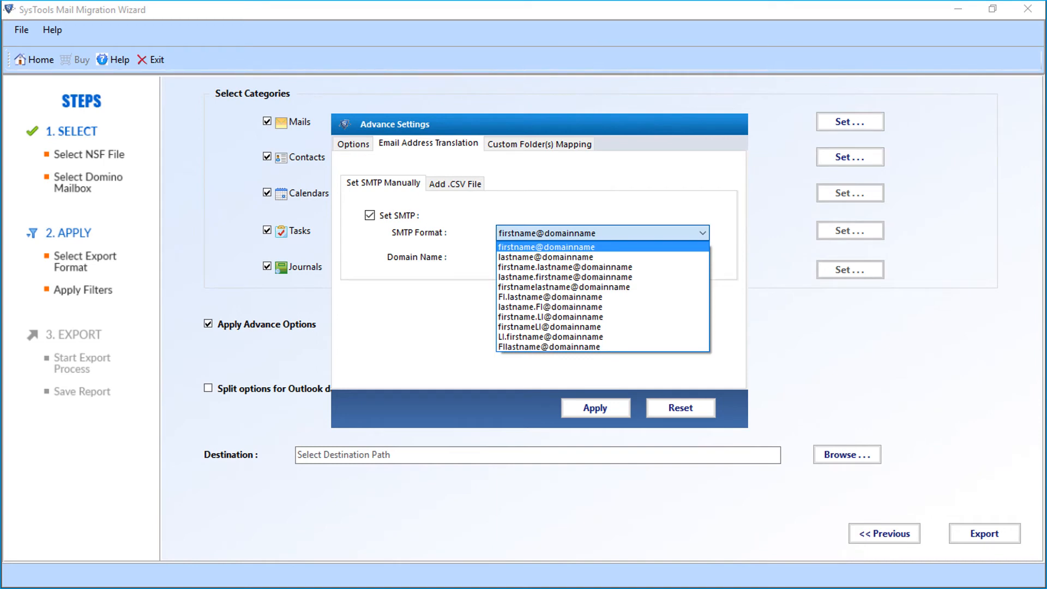
click(545, 247)
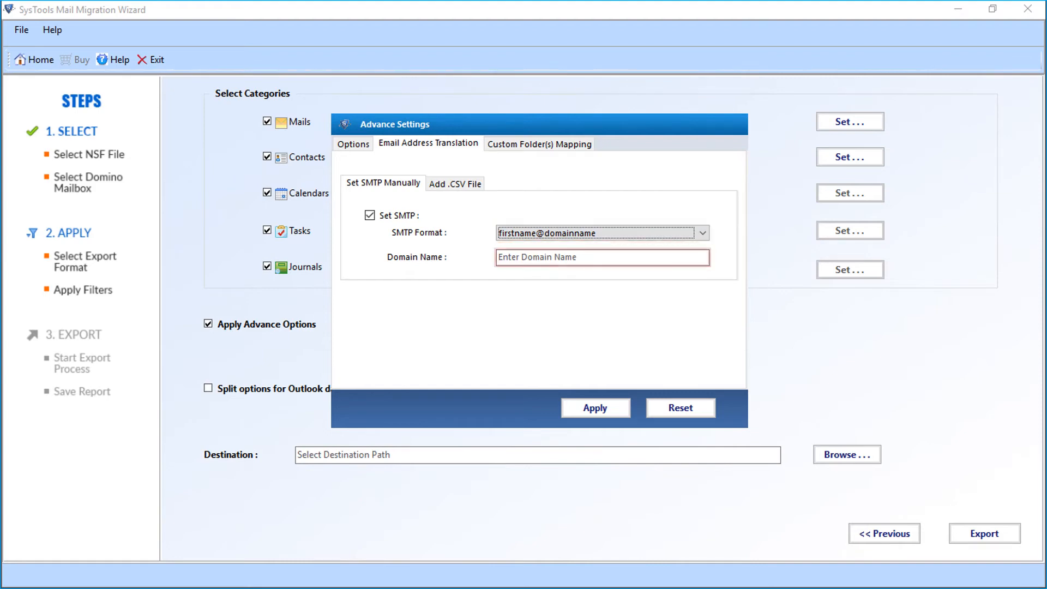
text(systoolsgroup)
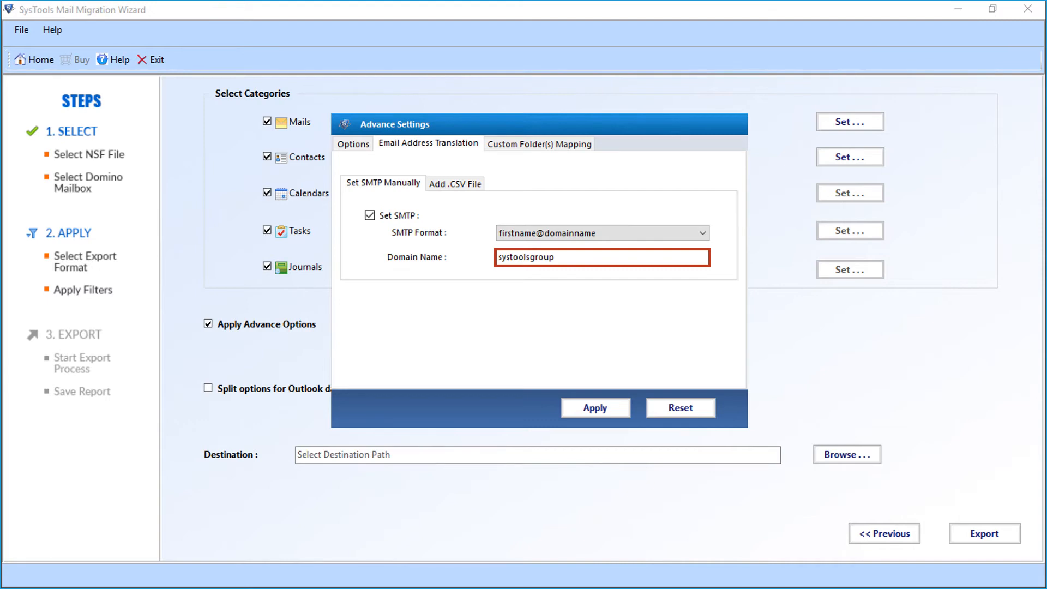
click(454, 183)
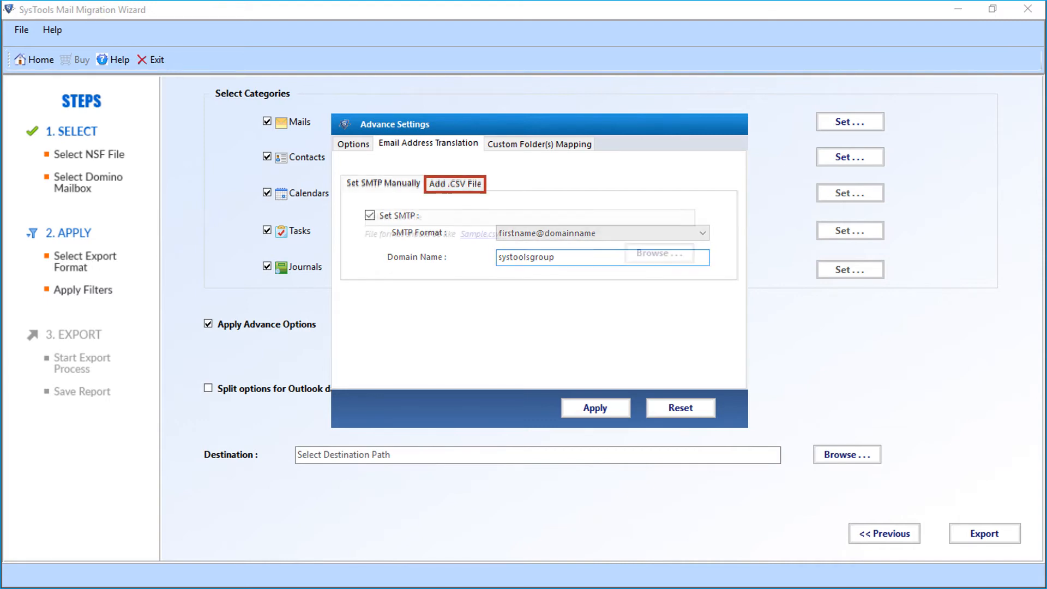
click(455, 184)
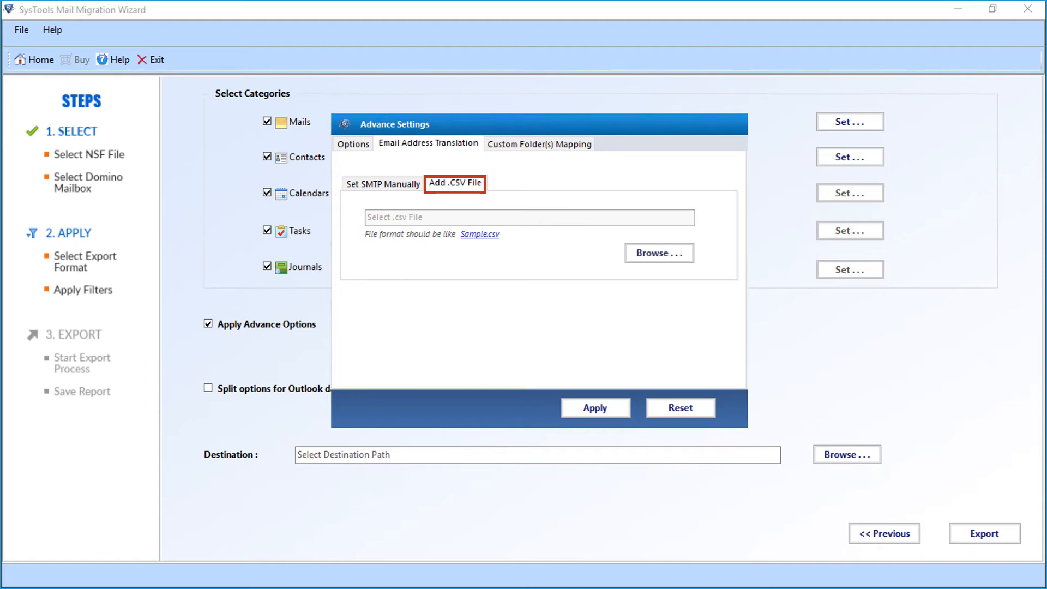
click(479, 234)
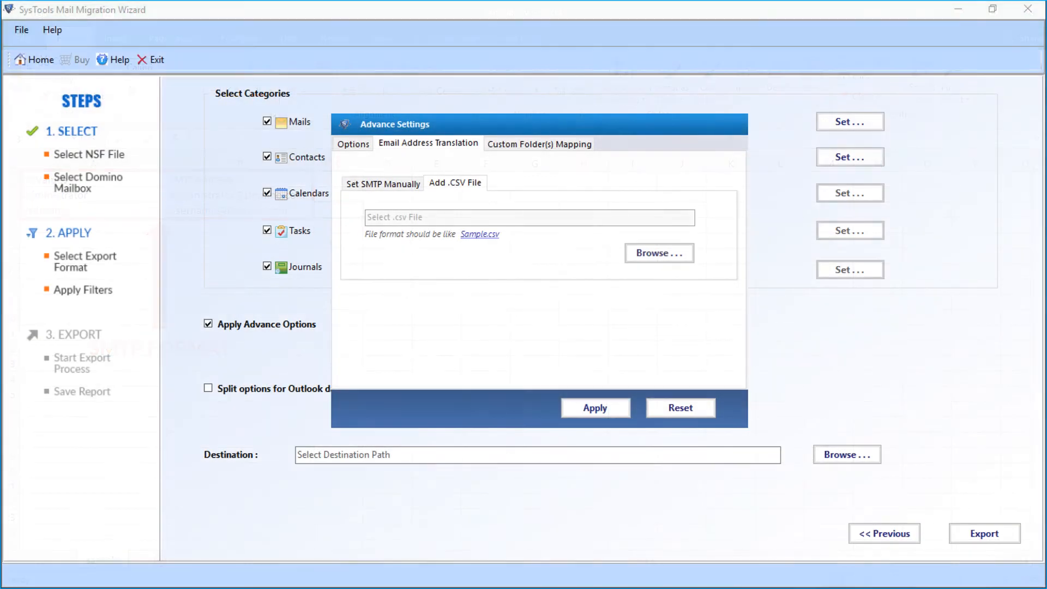
click(540, 144)
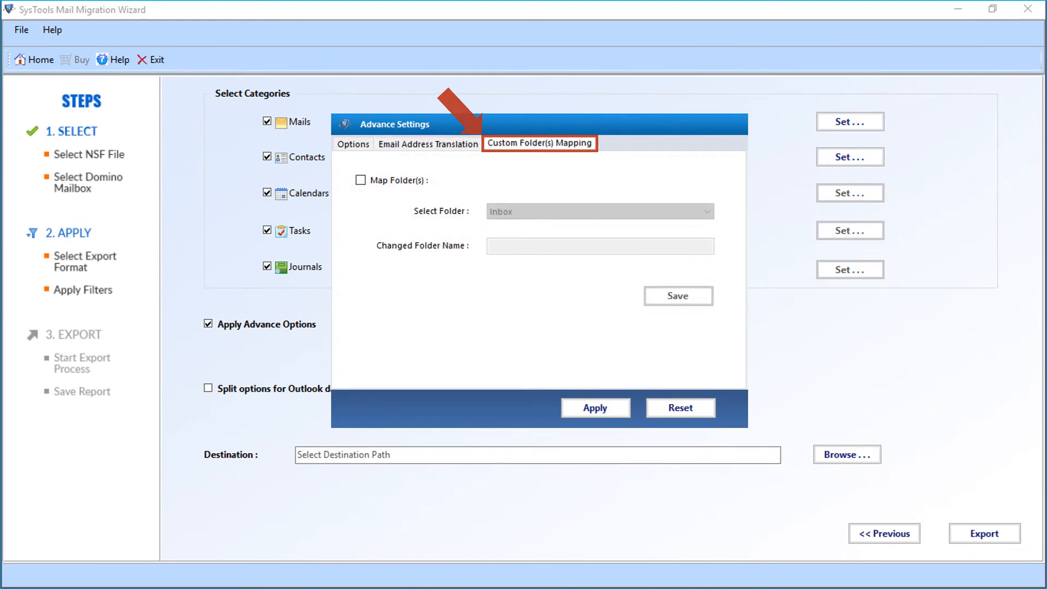
Map the Inbox folder to the new name Posteingang and apply the advanced settings
click(362, 180)
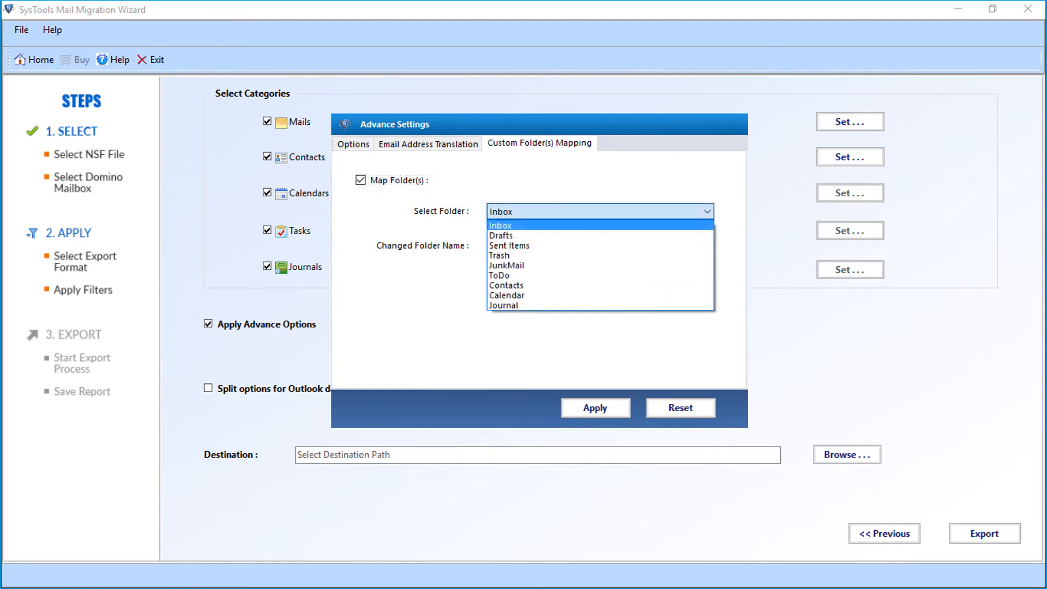
click(500, 226)
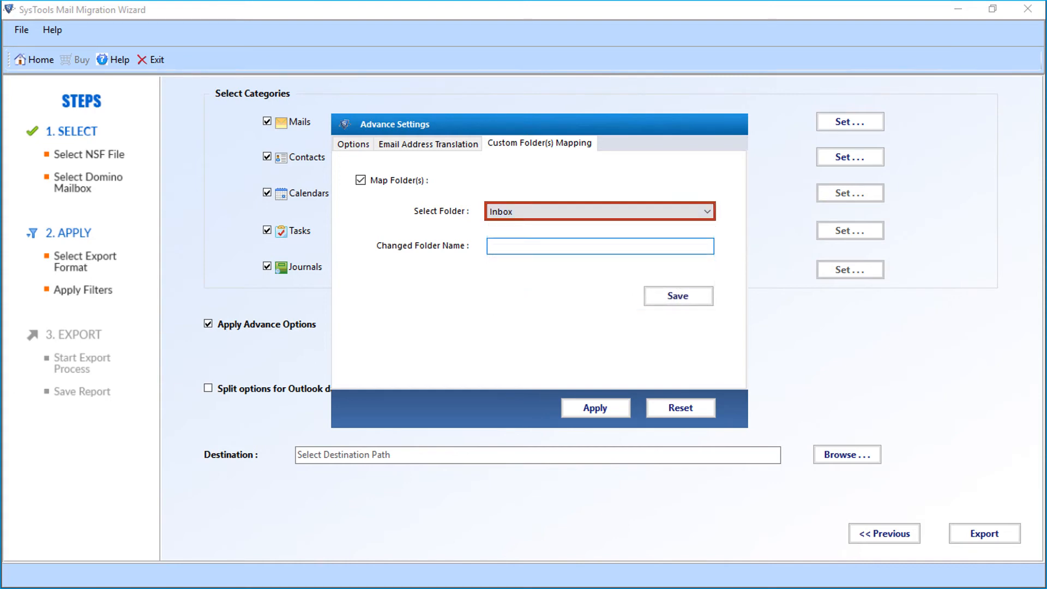
text(Posteingang)
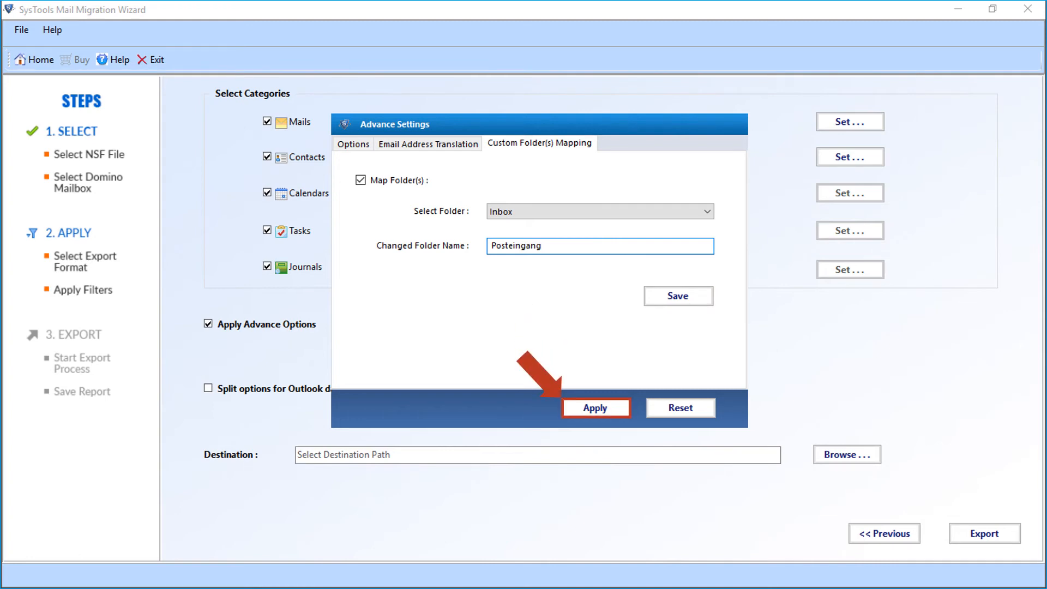
click(595, 407)
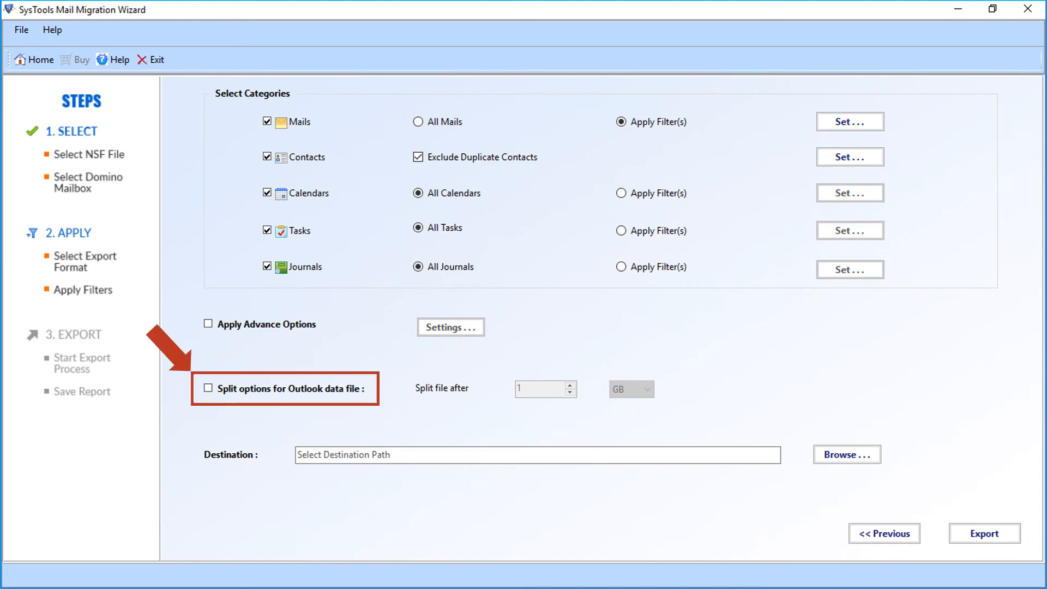
Enable Outlook data file splitting at 1 GB per file
click(207, 388)
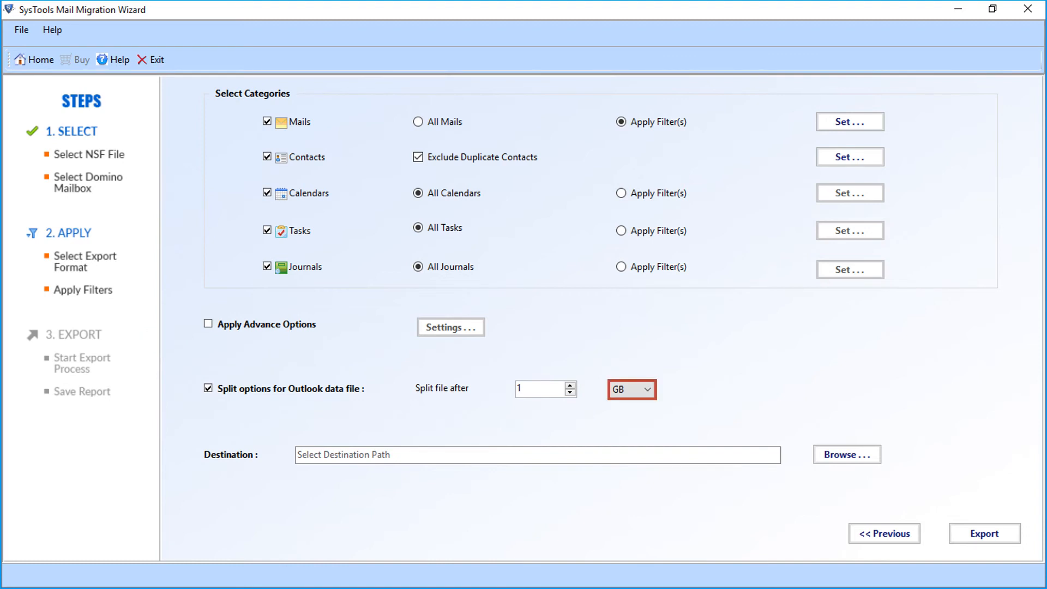
click(647, 389)
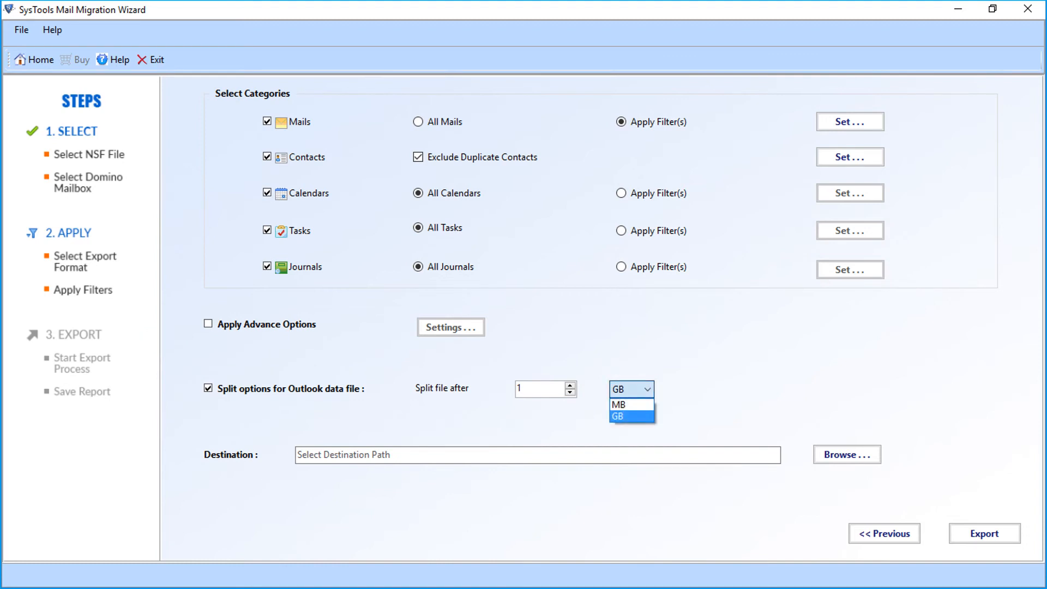
click(625, 416)
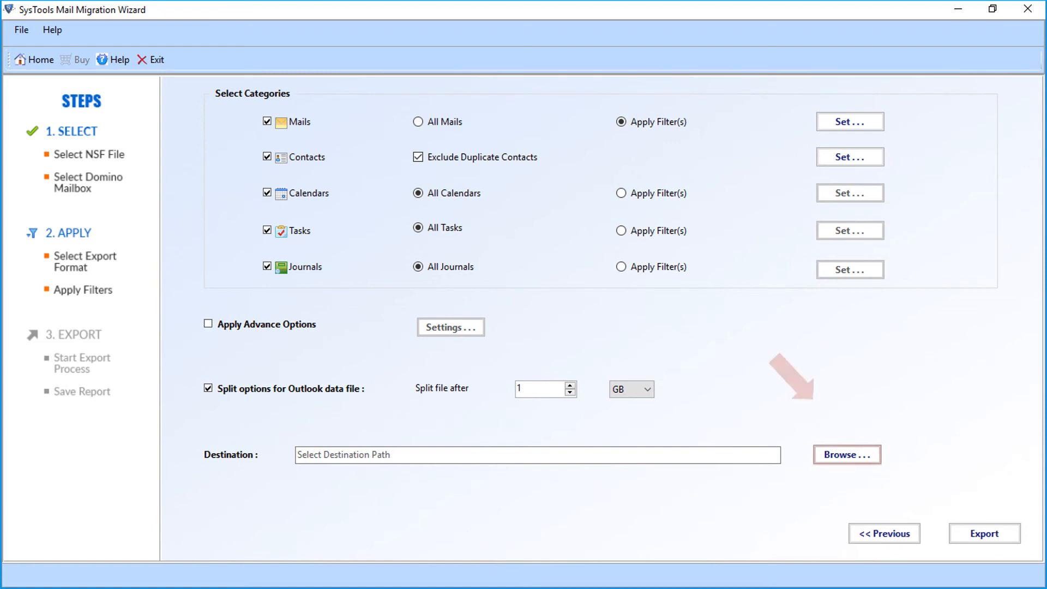
Set the destination folder to Output on New Volume (E:)
click(847, 454)
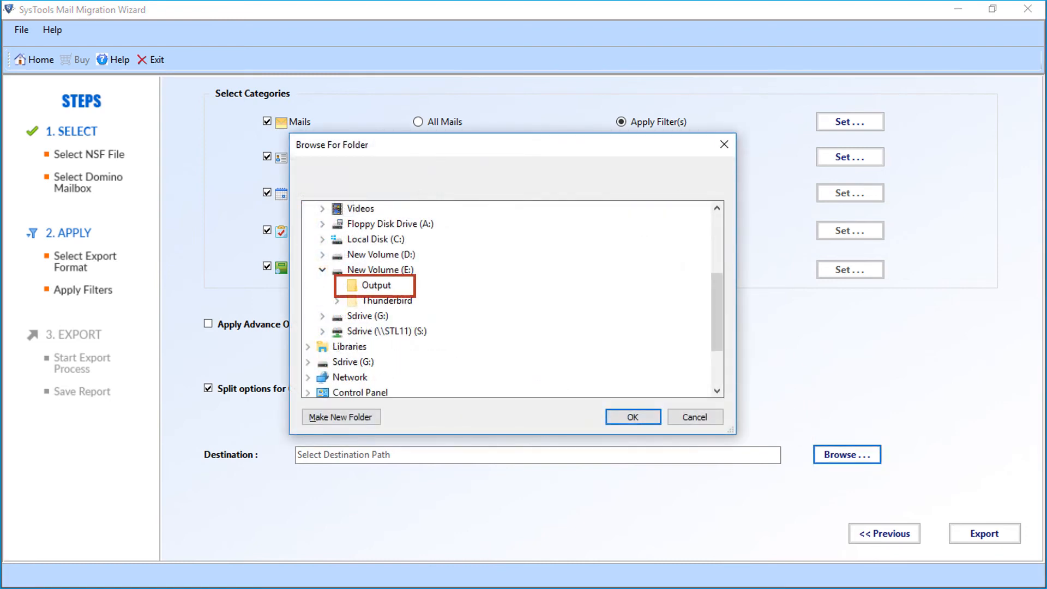
click(375, 285)
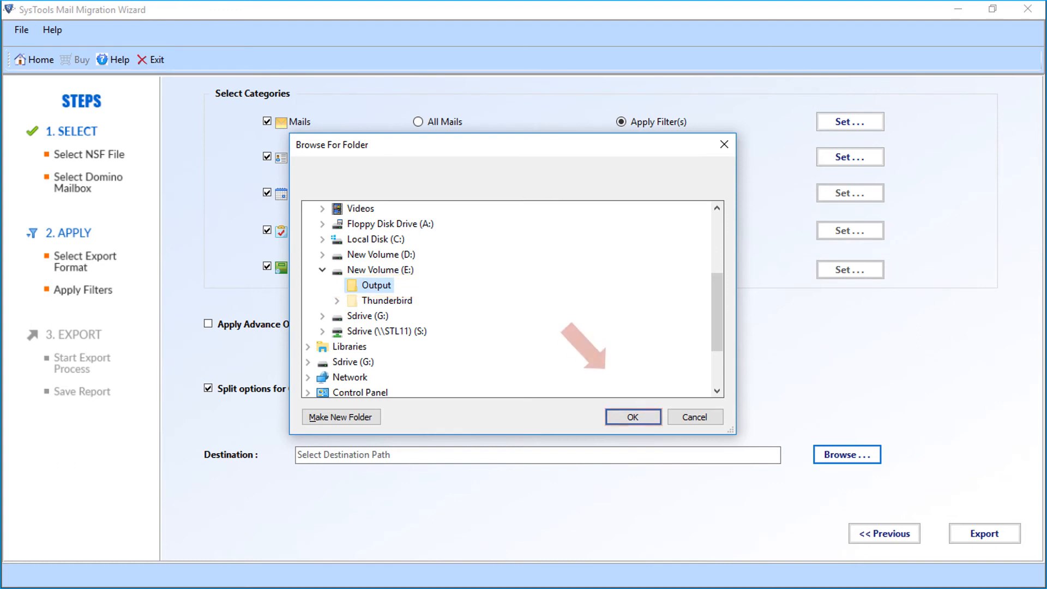
click(633, 417)
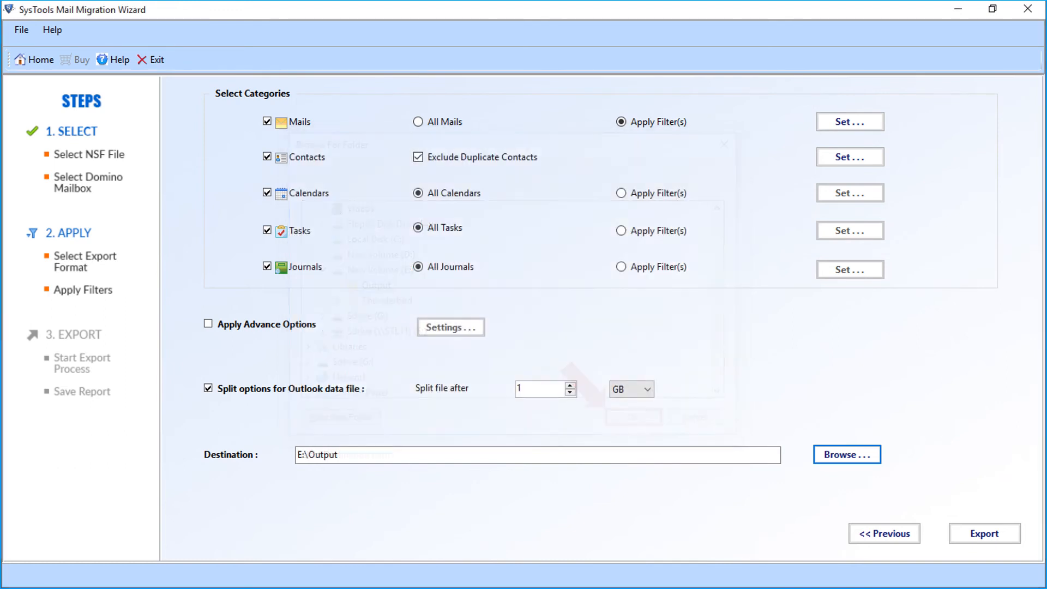
click(984, 534)
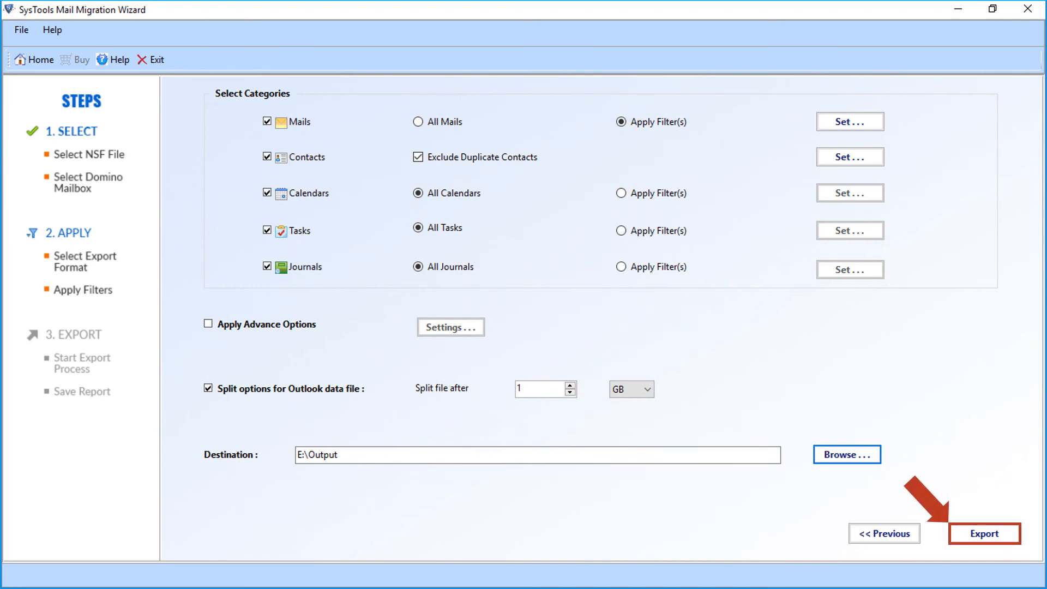
Run the mailbox export to 100% and dismiss the 'Migration completed successfully' message
click(987, 534)
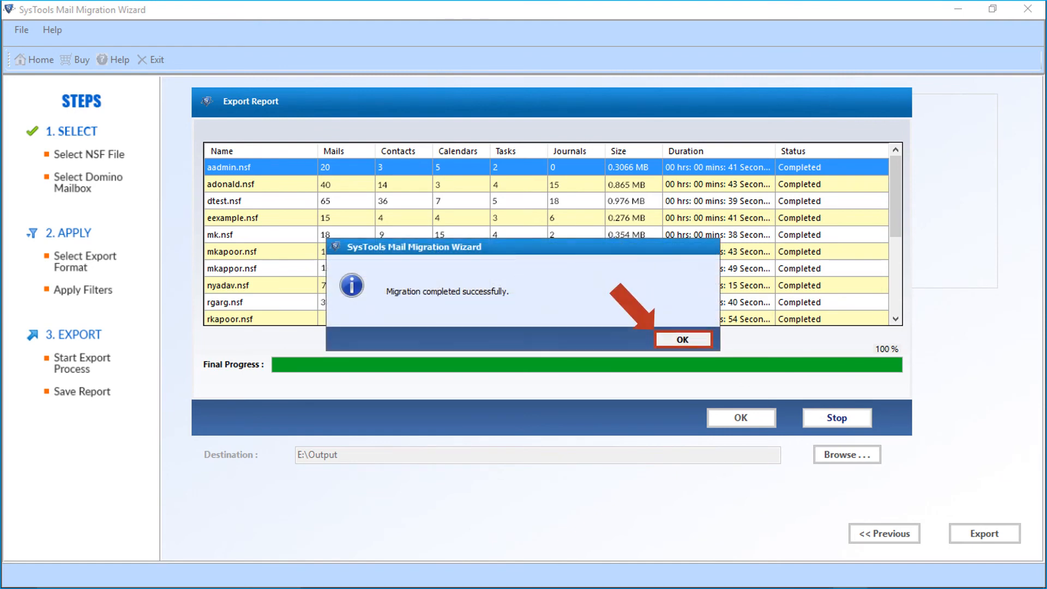
click(682, 339)
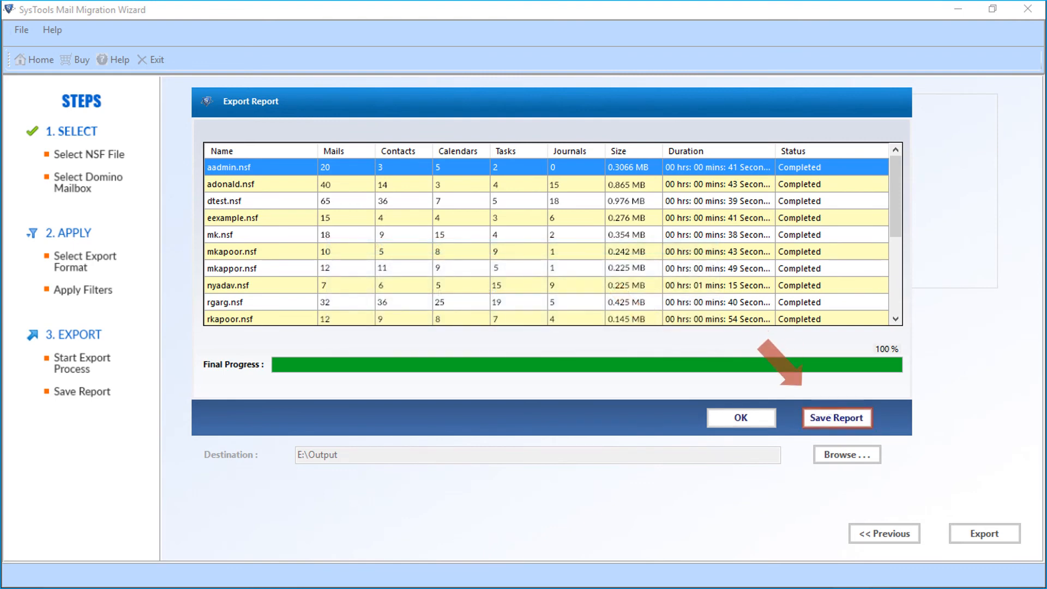
Save the export report as 'export report.csv' on drive E
click(837, 418)
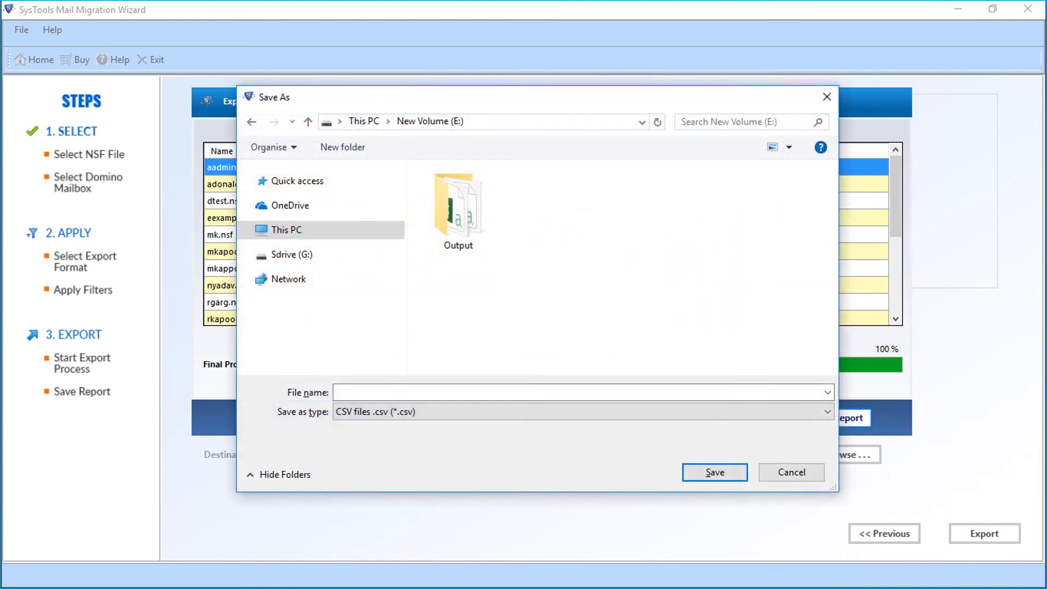
text(export report)
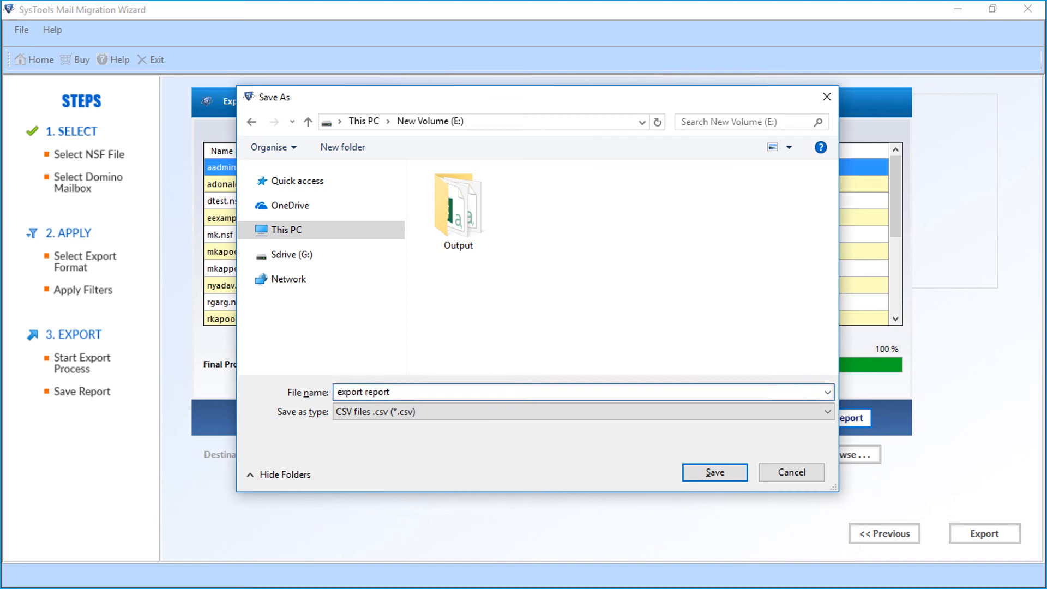
click(714, 472)
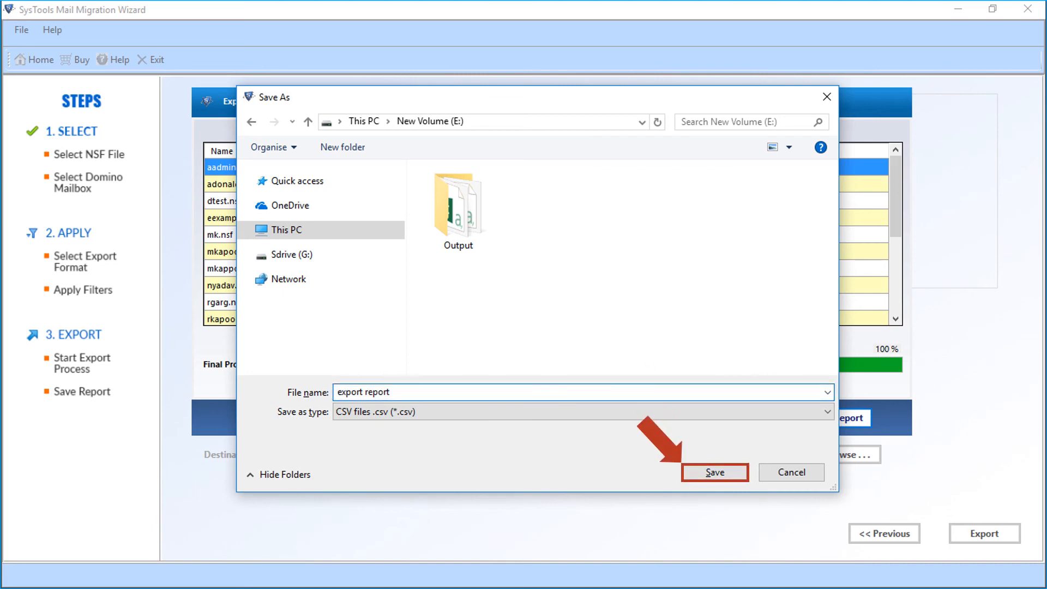
click(715, 472)
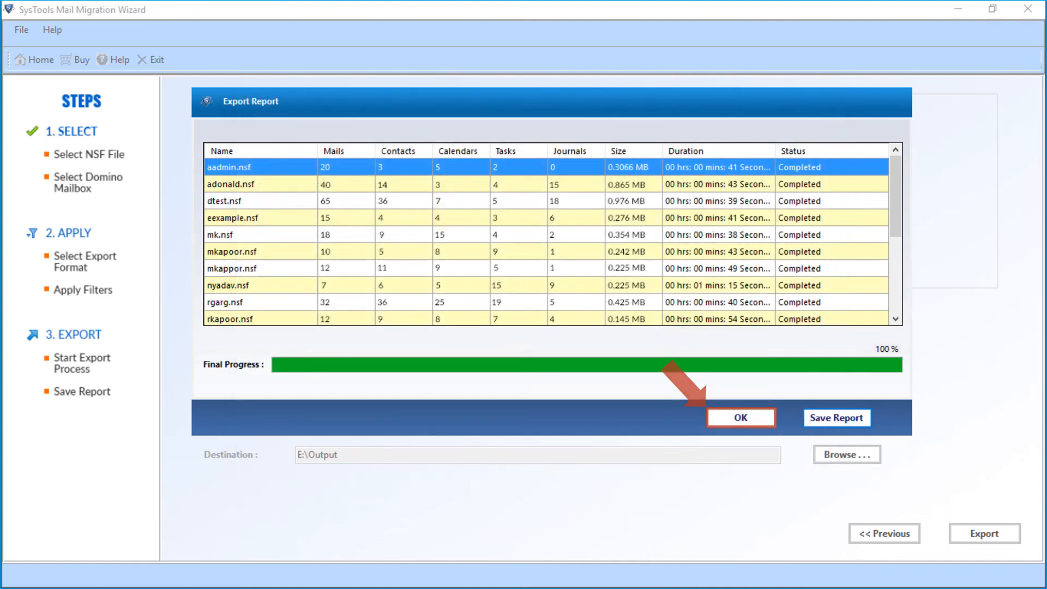
Close the report, decline exporting more NSF files, and open the Output folder
click(740, 417)
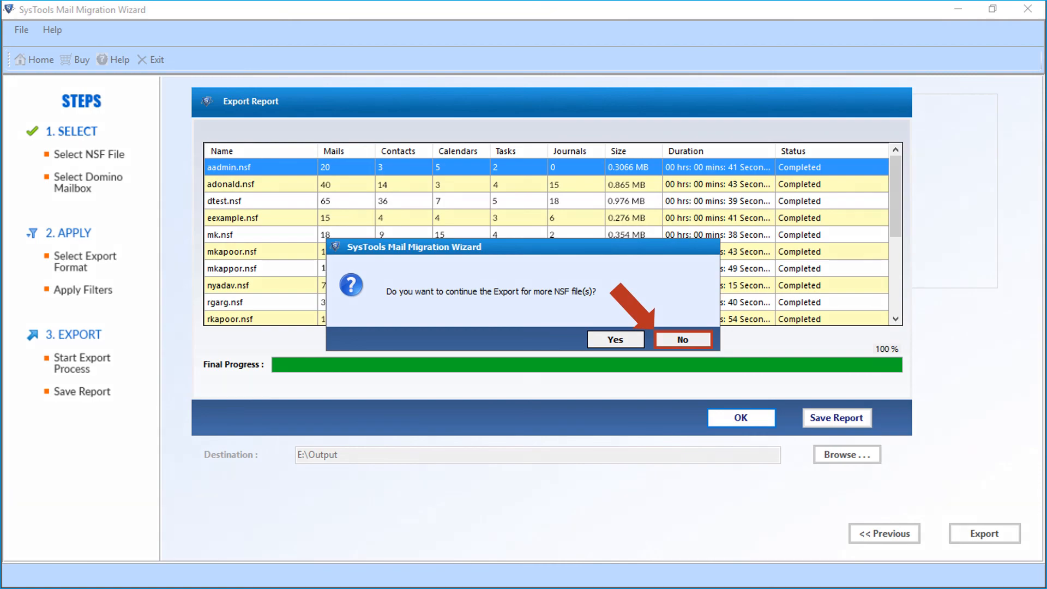
click(682, 340)
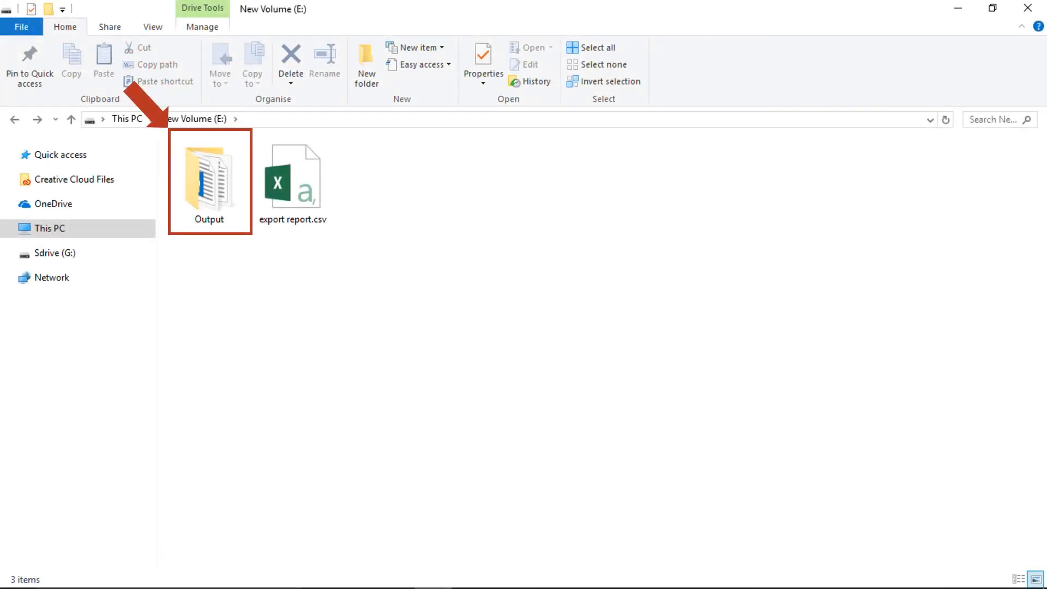
double_click(208, 180)
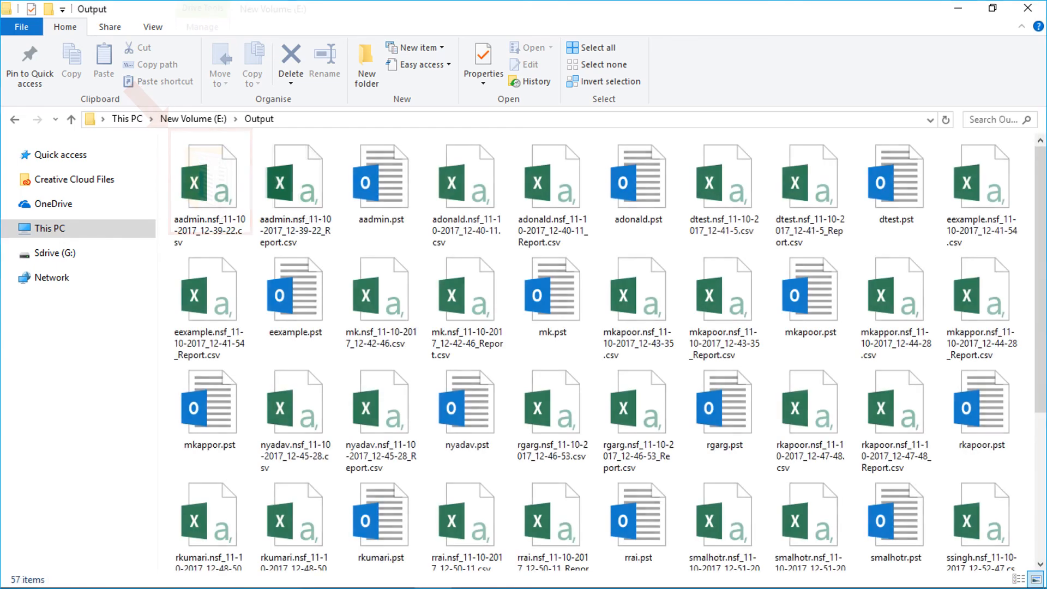